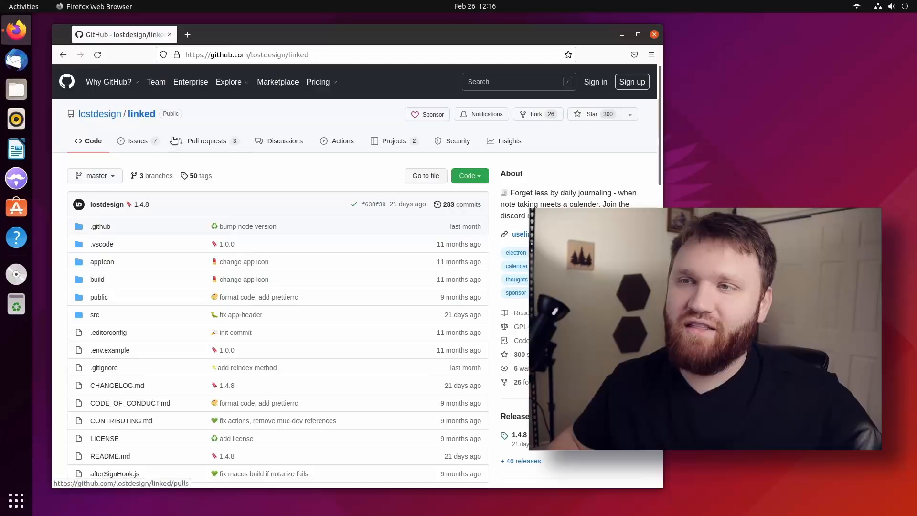
{"action": "mouse_move", "coordinate": [139, 94]}
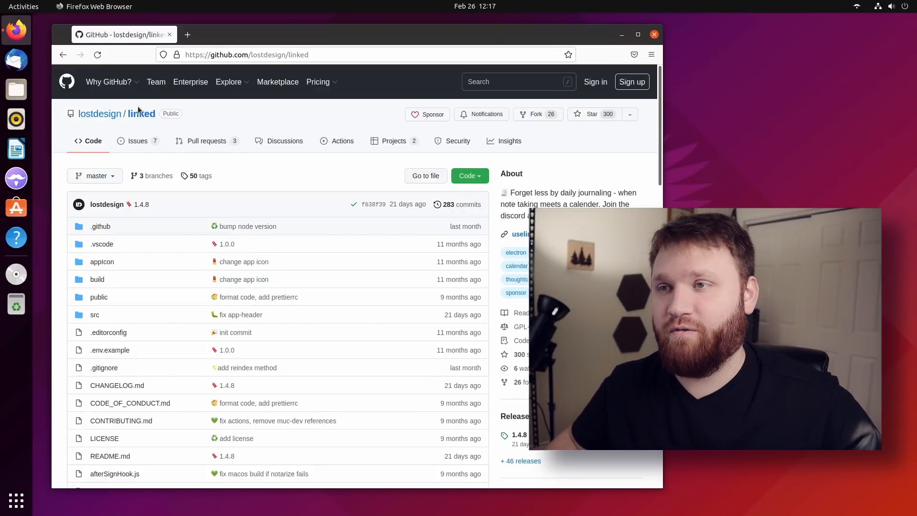
Step: Scroll through the linked README on GitHub and highlight part of the feature list
{"action": "scroll", "scroll_direction": "down", "scroll_amount": 3}
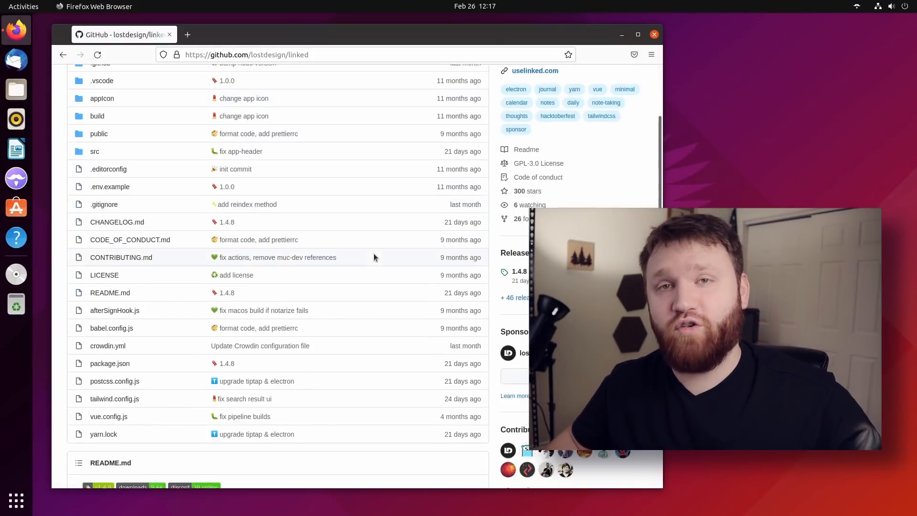
{"action": "scroll", "scroll_direction": "down", "scroll_amount": 3}
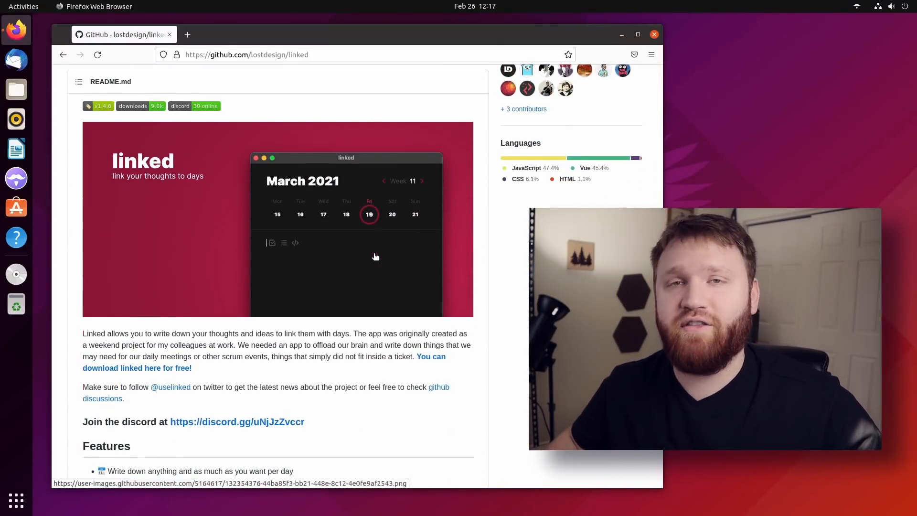
{"action": "scroll", "scroll_direction": "down", "scroll_amount": 3}
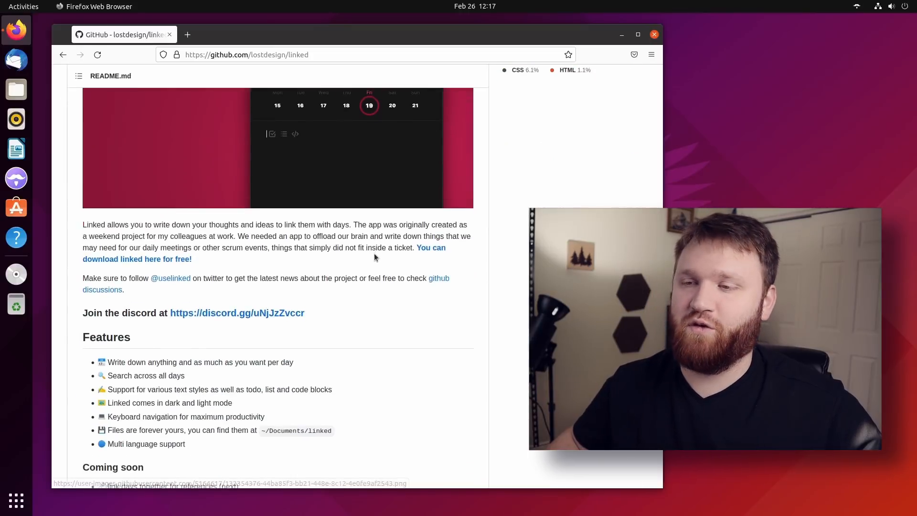
{"action": "scroll", "scroll_direction": "up", "scroll_amount": 3}
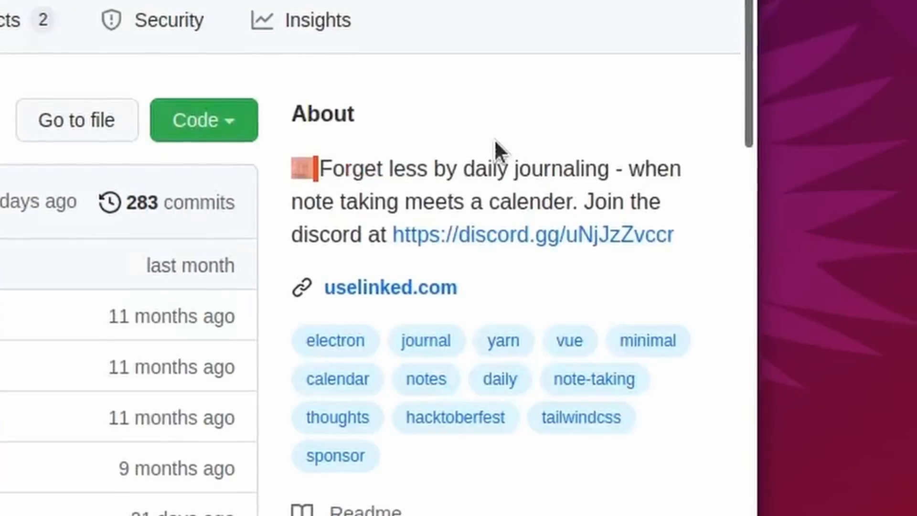
{"action": "left_click_drag", "start_coordinate": [295, 170], "coordinate": [395, 204]}
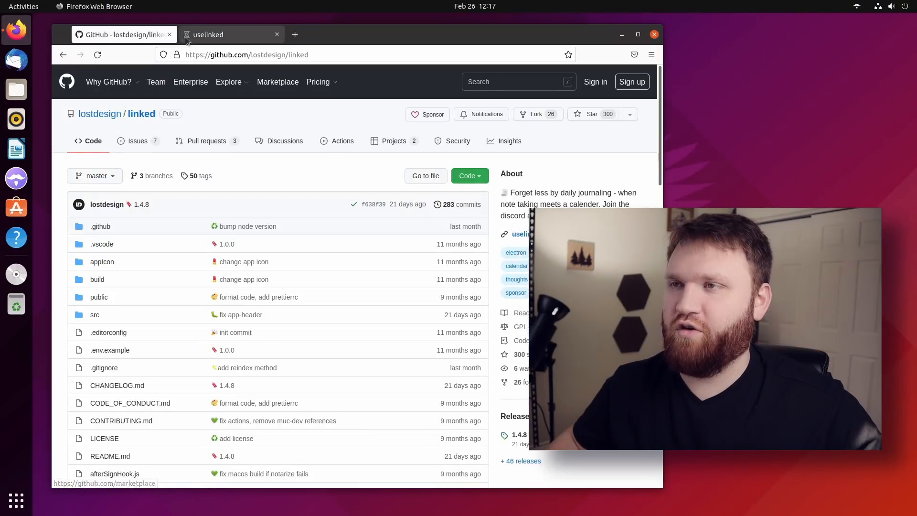
Step: Visit the uselinked.com site in a second tab, then return to the GitHub repository
{"action": "left_click", "coordinate": [208, 34]}
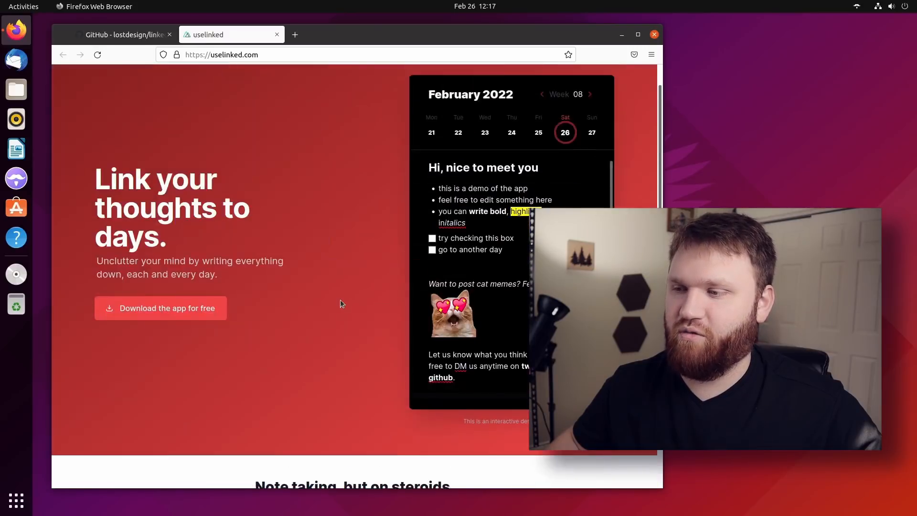
{"action": "scroll", "scroll_direction": "down", "scroll_amount": 3}
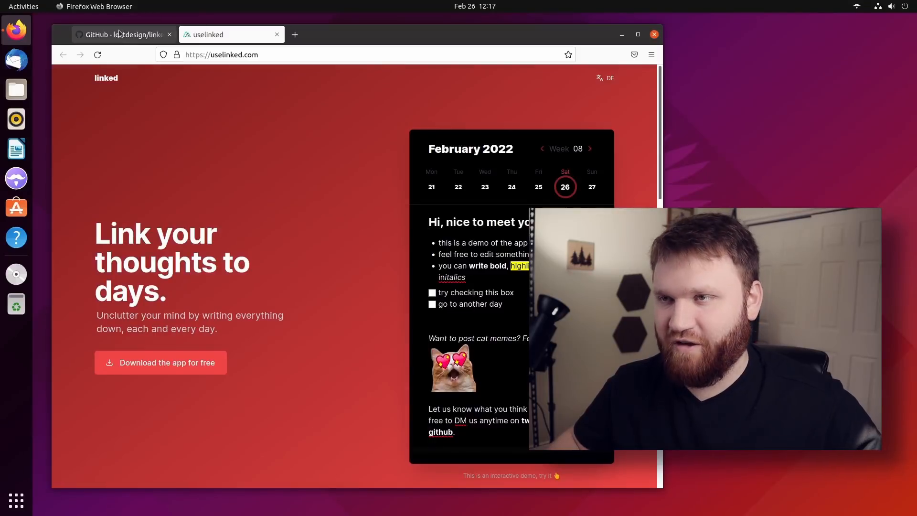
{"action": "left_click", "coordinate": [123, 35]}
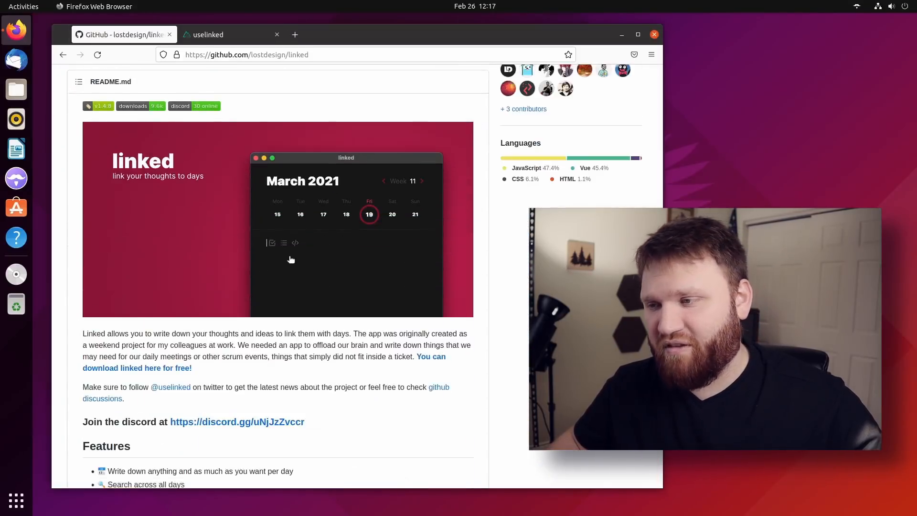
{"action": "scroll", "scroll_direction": "up", "scroll_amount": 3}
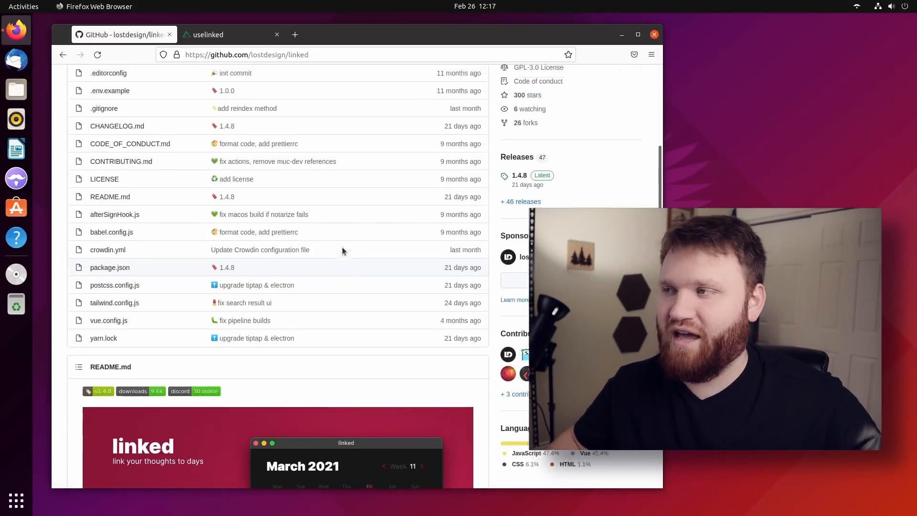
{"action": "scroll", "scroll_direction": "down", "scroll_amount": 3}
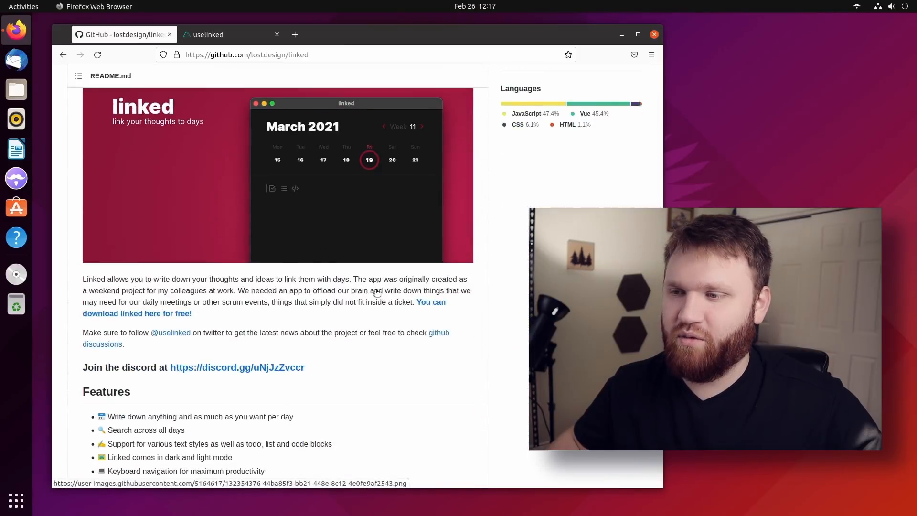
{"action": "mouse_move", "coordinate": [430, 306]}
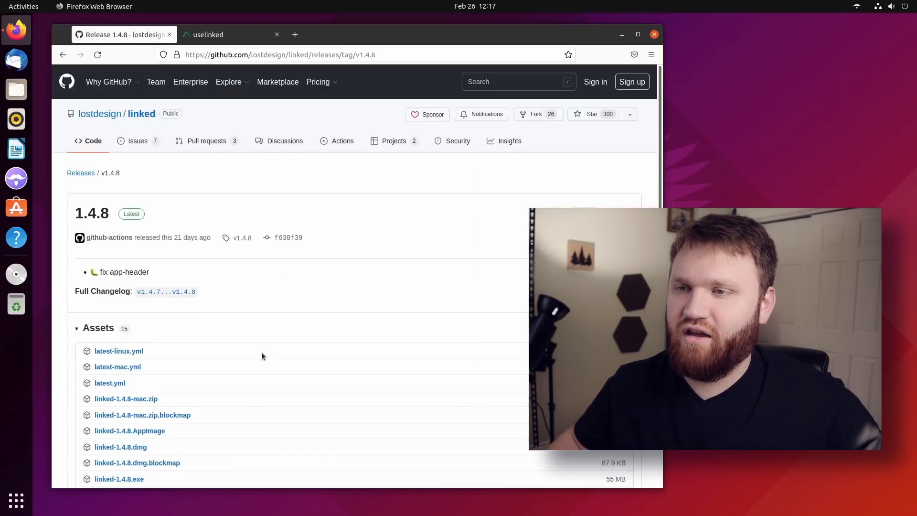
Step: Start downloading linked_1.4.8_amd64.deb from the 1.4.8 release assets
{"action": "scroll", "scroll_direction": "down", "scroll_amount": 3}
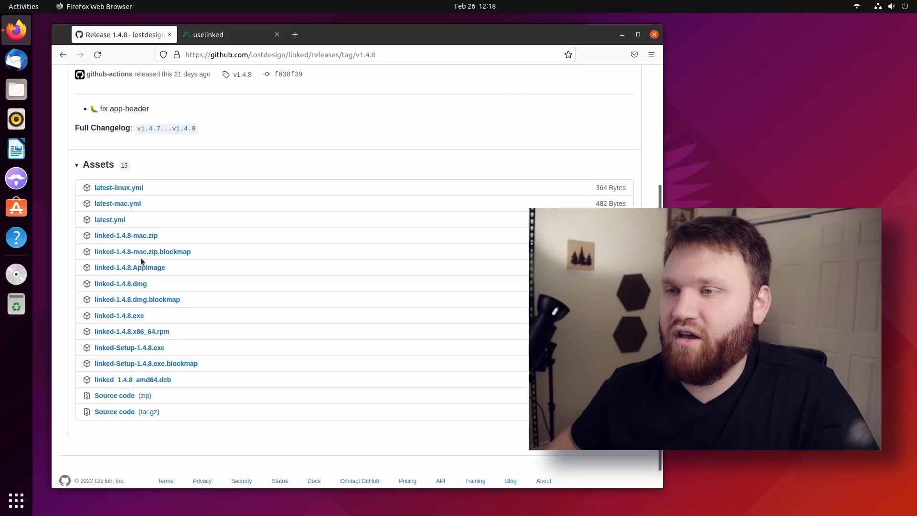
{"action": "mouse_move", "coordinate": [210, 286]}
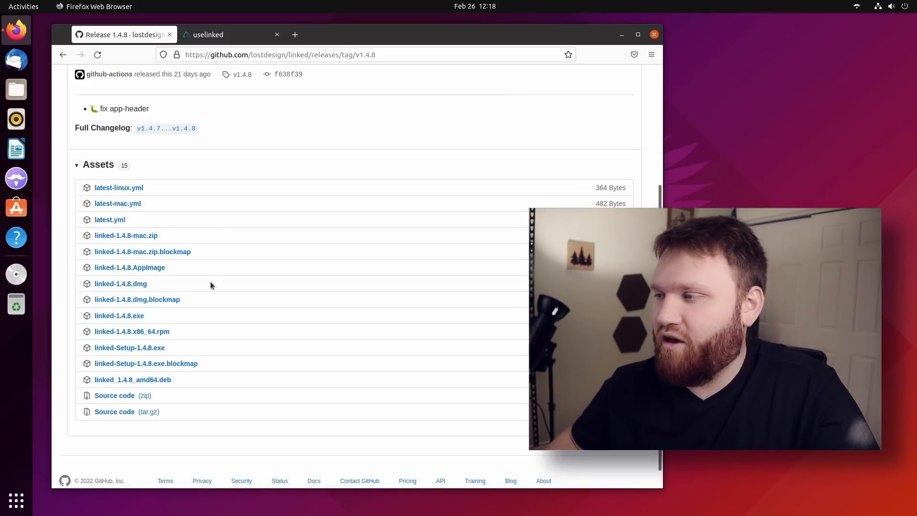
{"action": "mouse_move", "coordinate": [321, 329]}
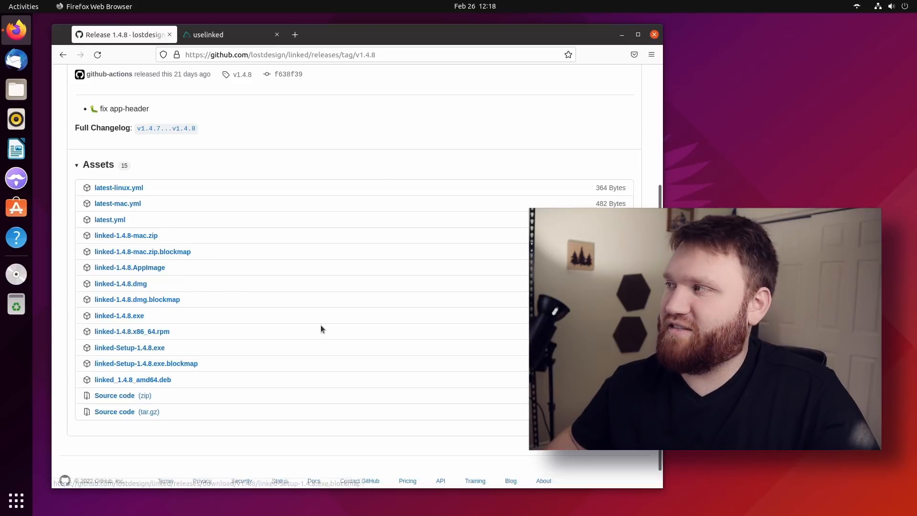
{"action": "left_click", "coordinate": [133, 380]}
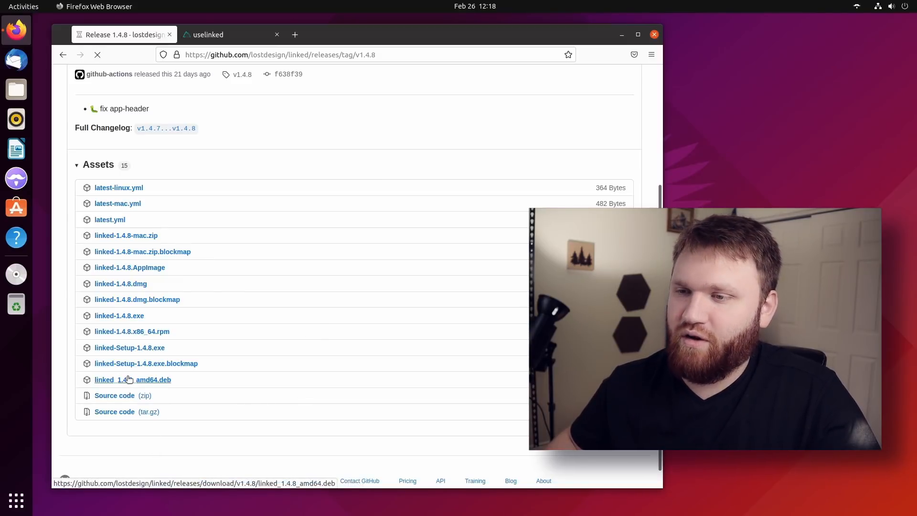
Step: Accept the .deb download, then send the finished file to Software Install from the Downloads panel
{"action": "left_click", "coordinate": [132, 379]}
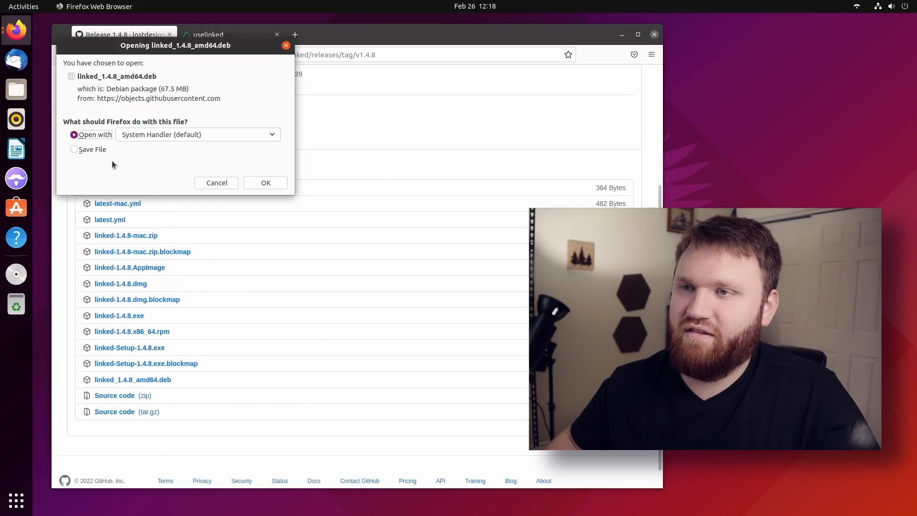
{"action": "left_click", "coordinate": [217, 183]}
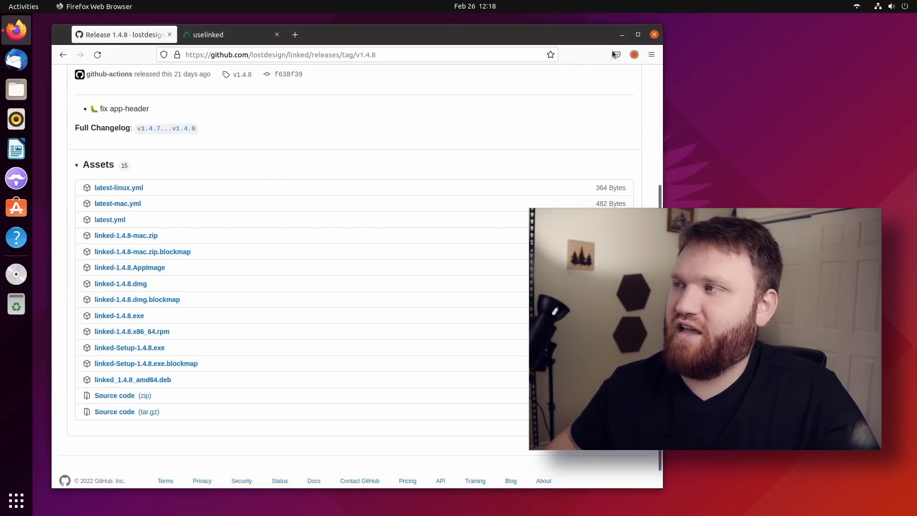
{"action": "left_click", "coordinate": [633, 54]}
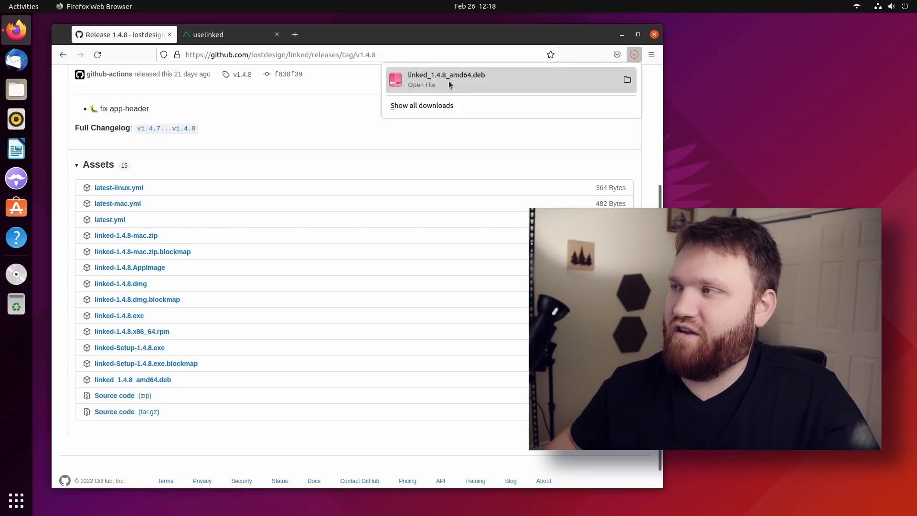
{"action": "left_click", "coordinate": [447, 80]}
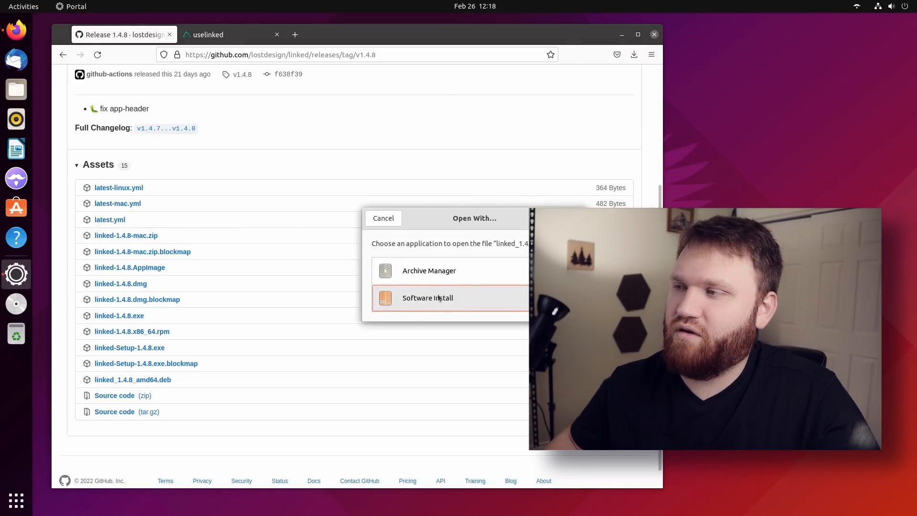
{"action": "left_click", "coordinate": [382, 218]}
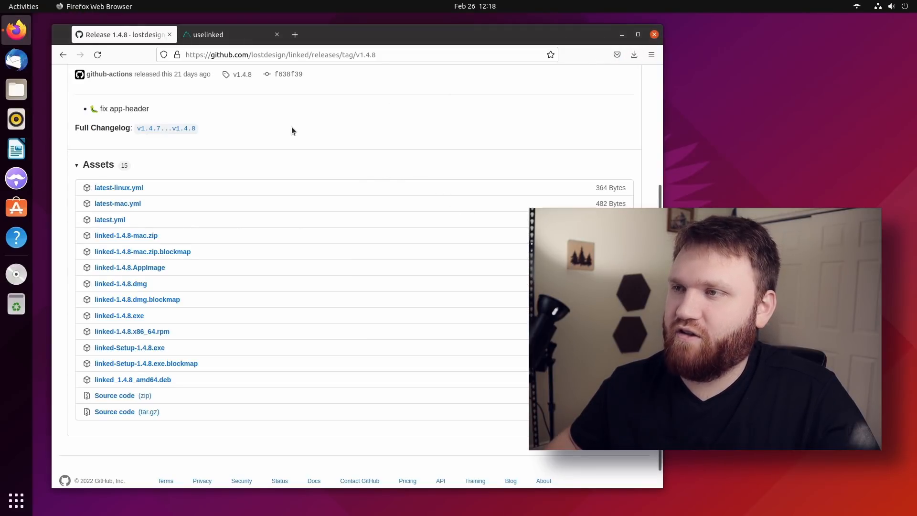
Step: Install the linked 1.4.8 package in Software Install and authenticate with the password
{"action": "left_click", "coordinate": [132, 380]}
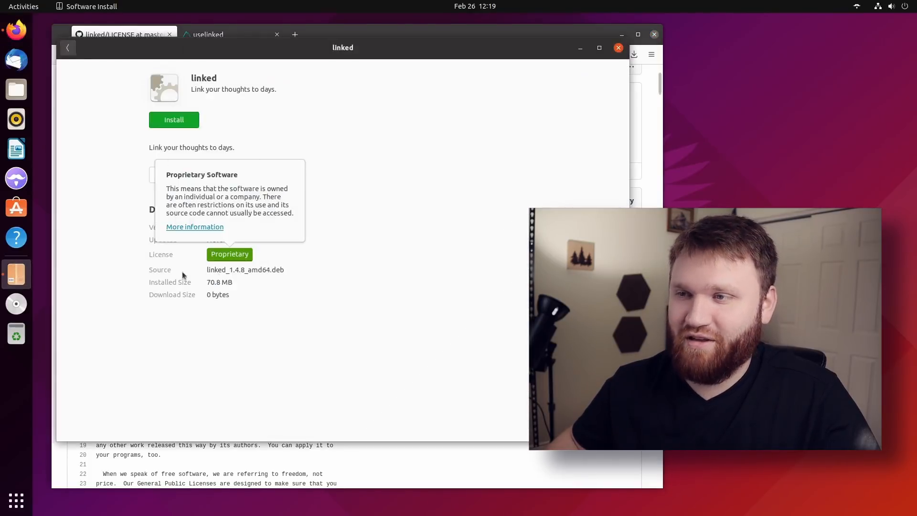
{"action": "left_click", "coordinate": [174, 120]}
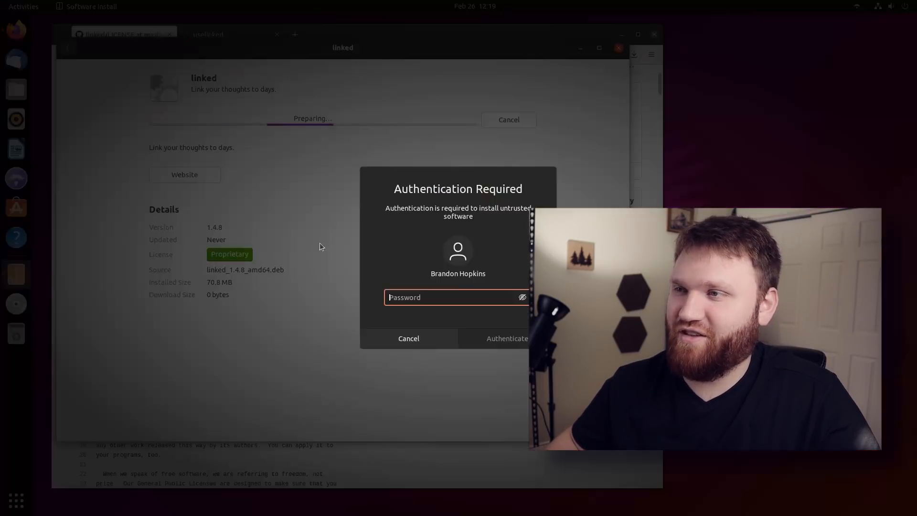
{"action": "left_click", "coordinate": [506, 339]}
{"action": "type", "text": "link"}
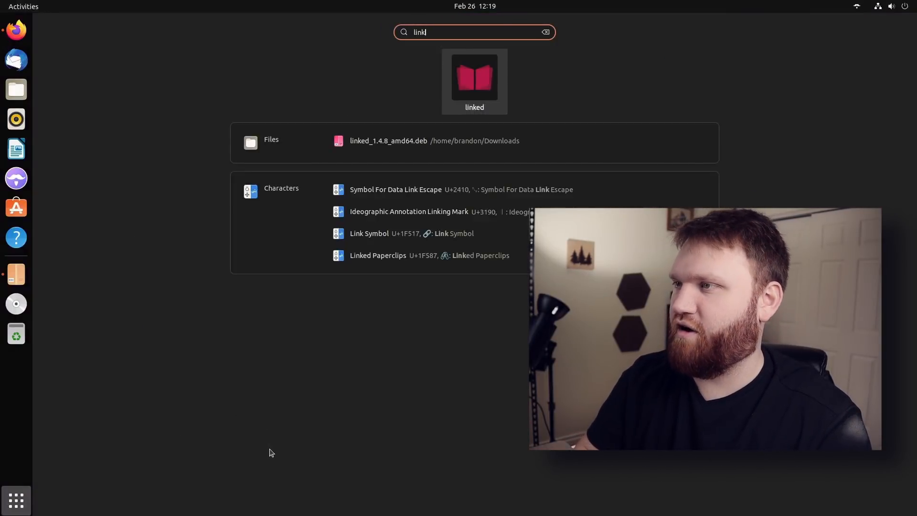
Step: Launch the newly installed linked app from GNOME Activities
{"action": "left_click", "coordinate": [475, 82]}
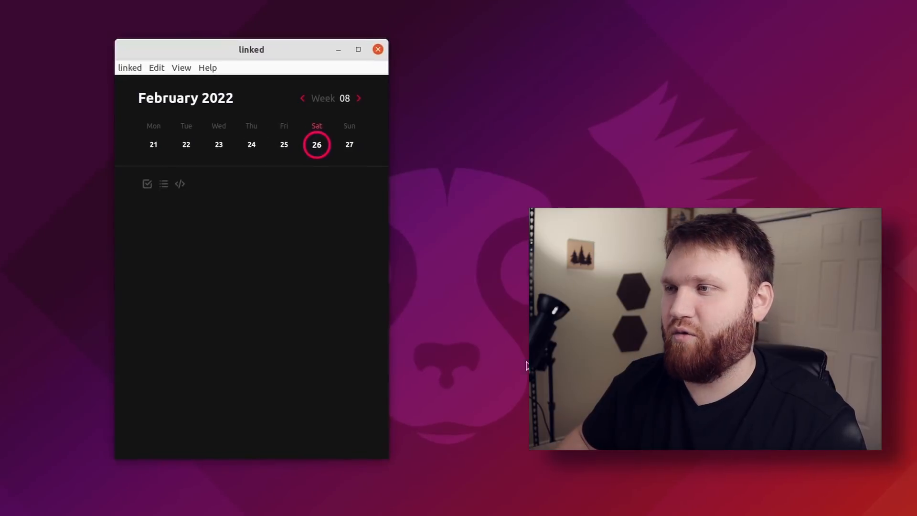
{"action": "mouse_move", "coordinate": [164, 186]}
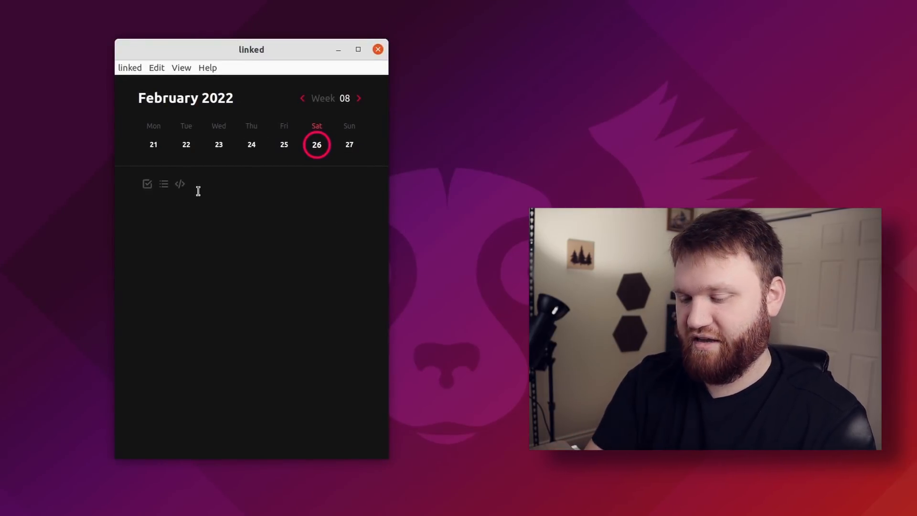
Step: Add a checklist of Item 1–3 to the February 26 entry and tick Item 1
{"action": "type", "text": "nsdkfsdk"}
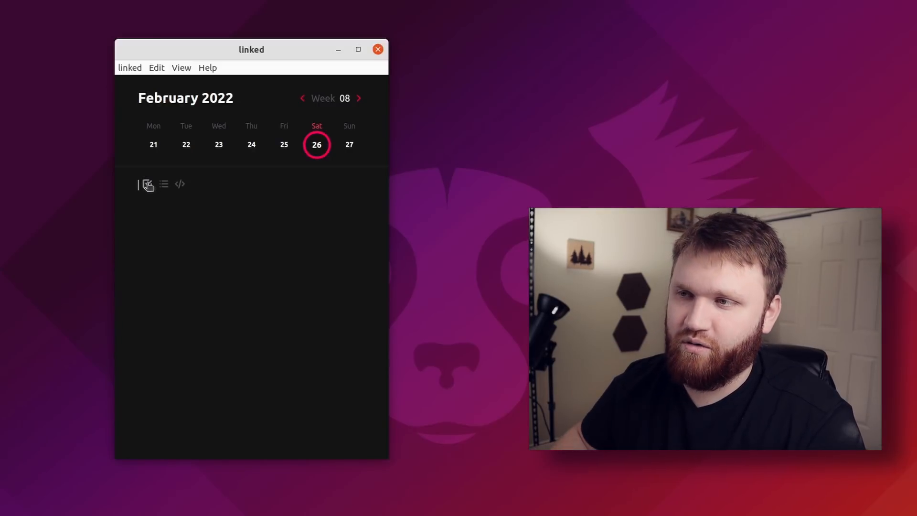
{"action": "left_click", "coordinate": [147, 185]}
{"action": "type", "text": "It"}
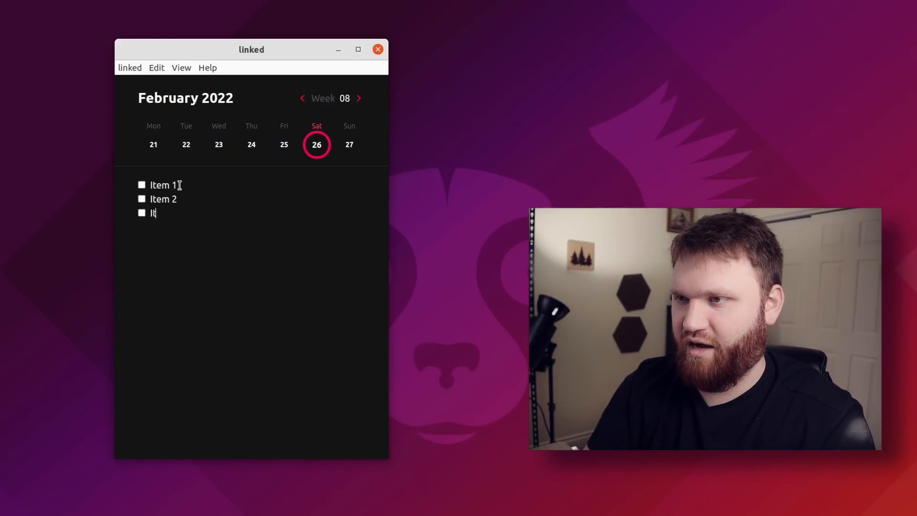
{"action": "type", "text": "em 3"}
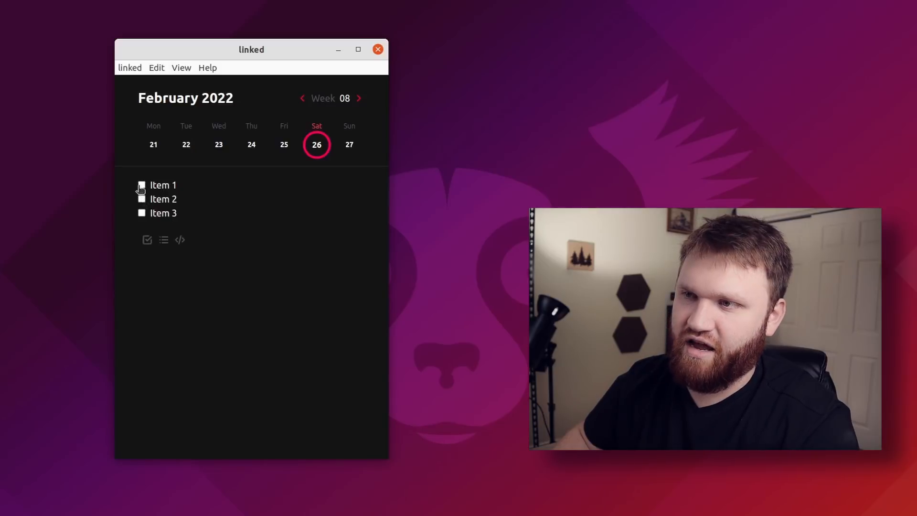
{"action": "left_click", "coordinate": [142, 185]}
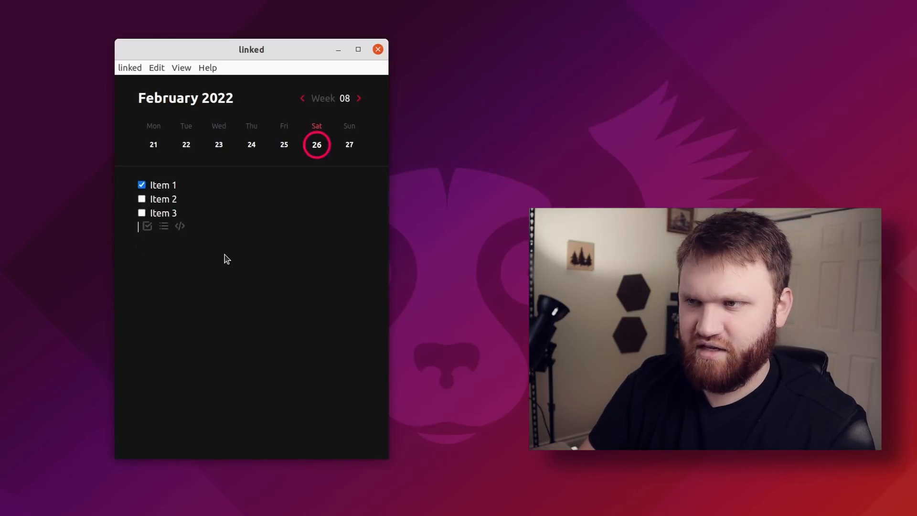
Step: Start a '## Daily Goal' heading below the checklist
{"action": "type", "text": "##"}
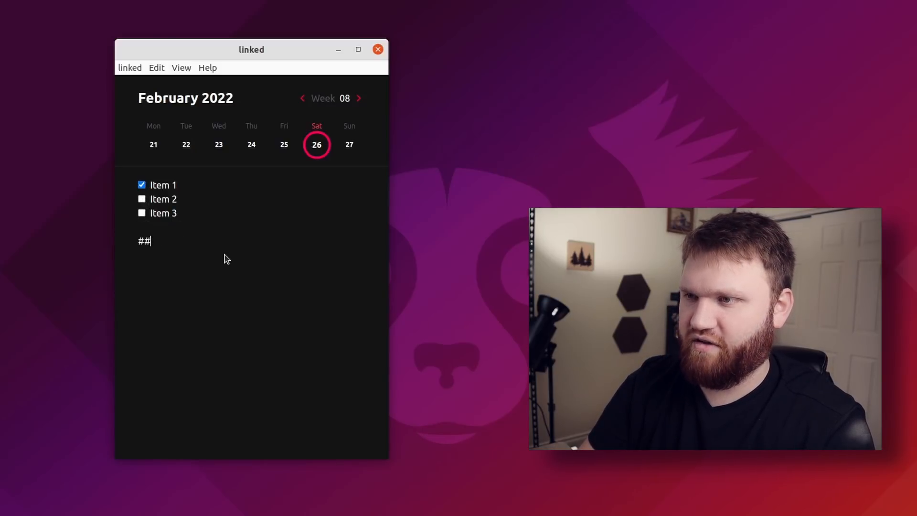
{"action": "type", "text": "Da"}
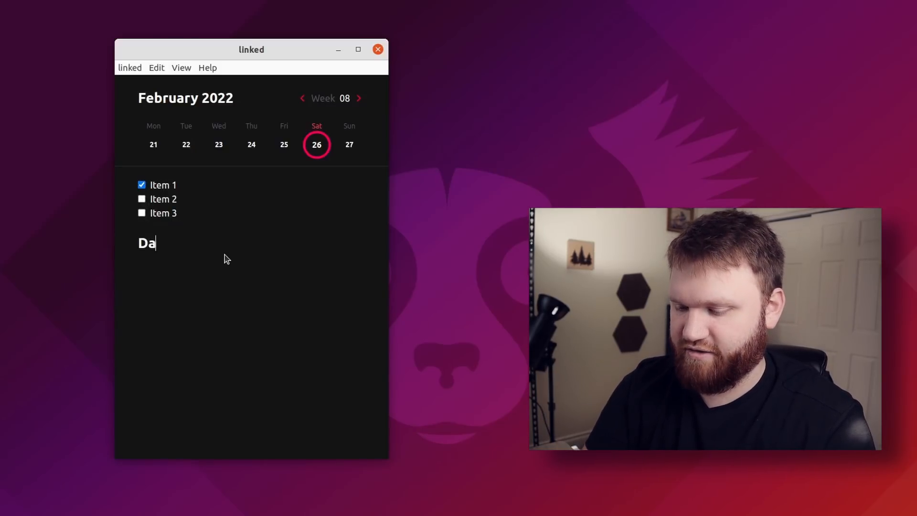
{"action": "type", "text": "ily Goal"}
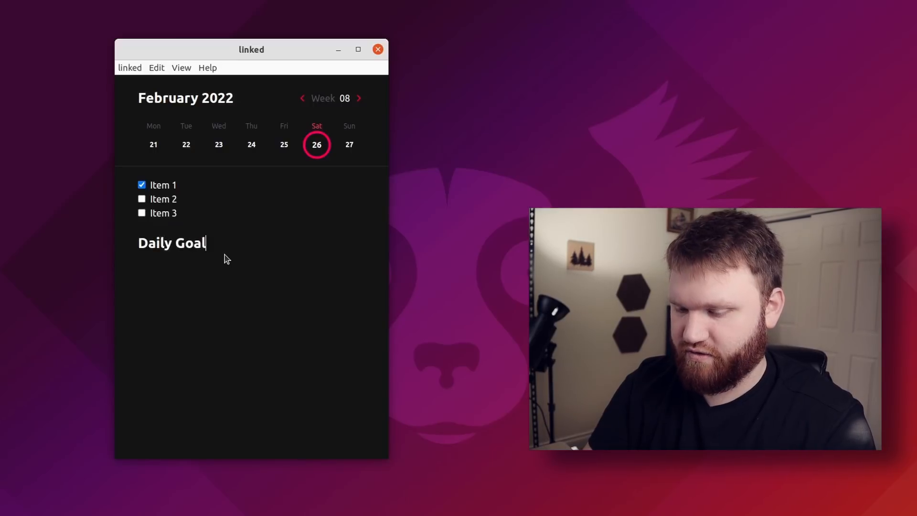
Step: Finish the 'Daily Goals' heading and add an 'Important thing' bullet under it
{"action": "type", "text": "s"}
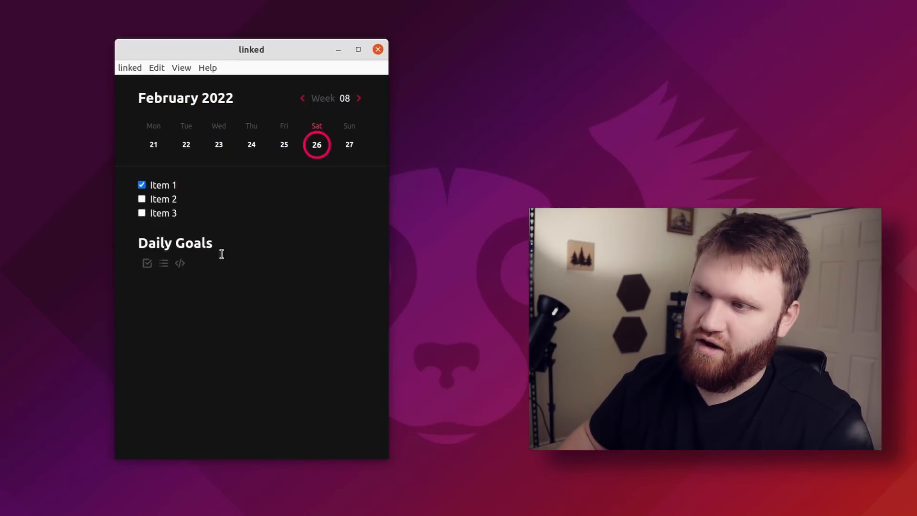
{"action": "left_click", "coordinate": [163, 262]}
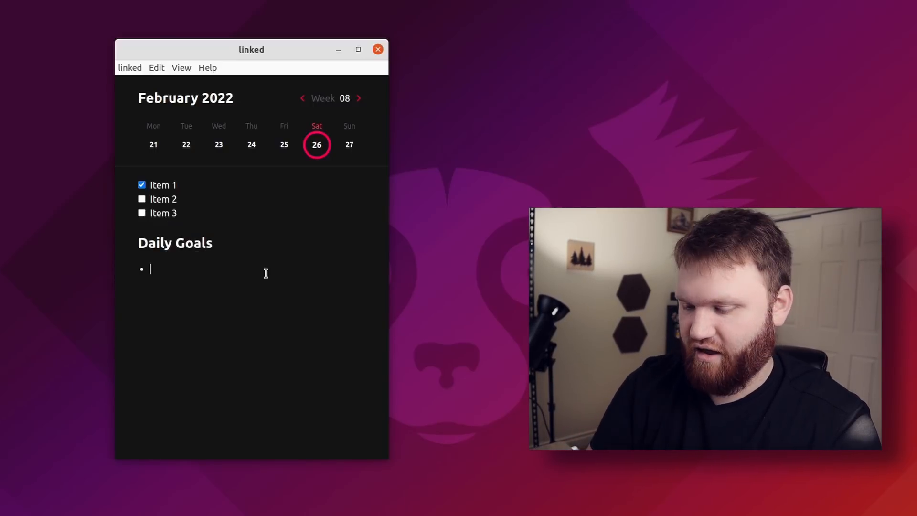
{"action": "type", "text": "Important thing"}
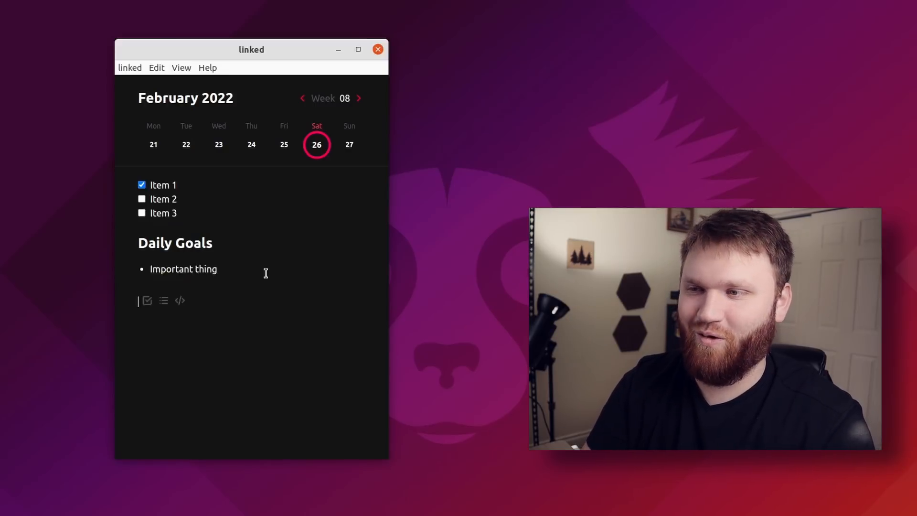
Step: Add a code block reading 'sudo apt install uwu' and exit the block
{"action": "left_click", "coordinate": [251, 304]}
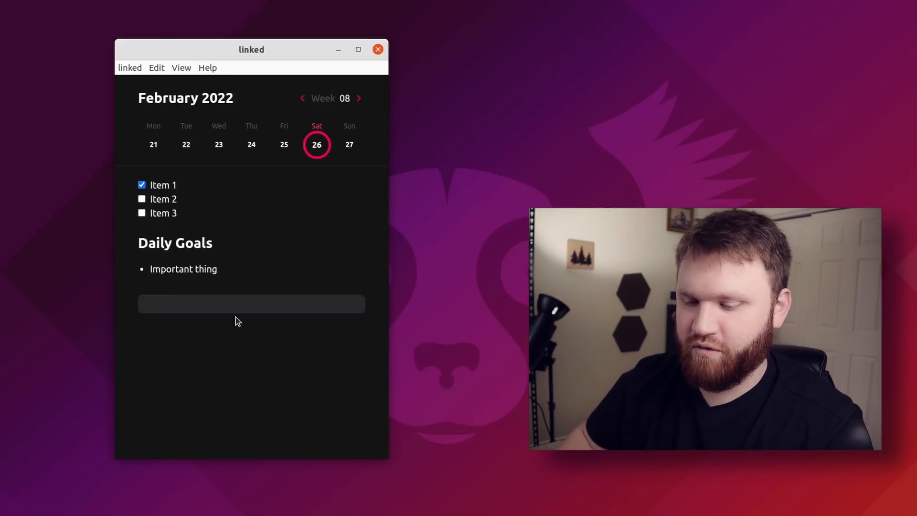
{"action": "type", "text": "sudo"}
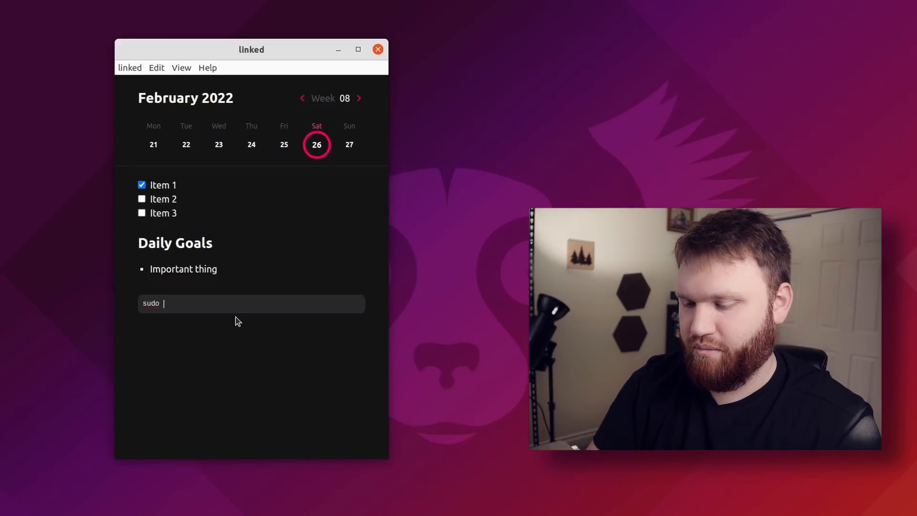
{"action": "type", "text": "apt install uwu"}
{"action": "type", "text": "g"}
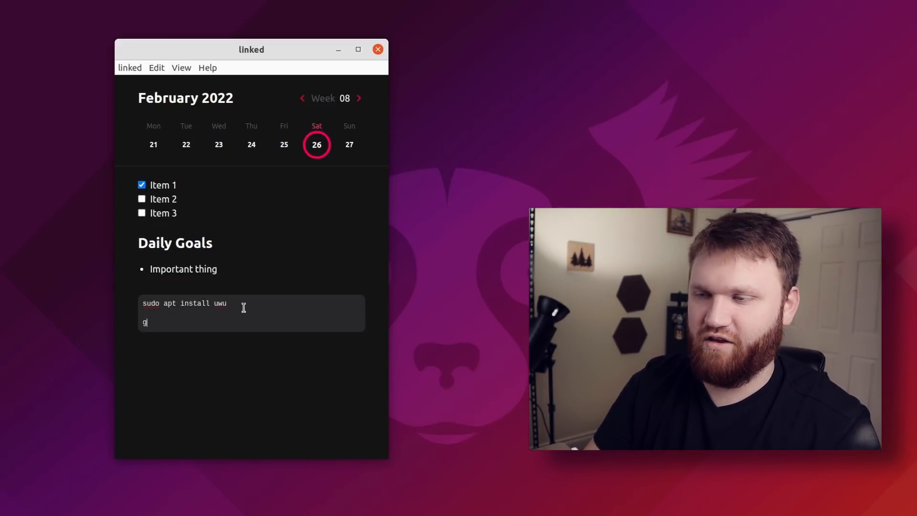
{"action": "key", "text": "Backspace"}
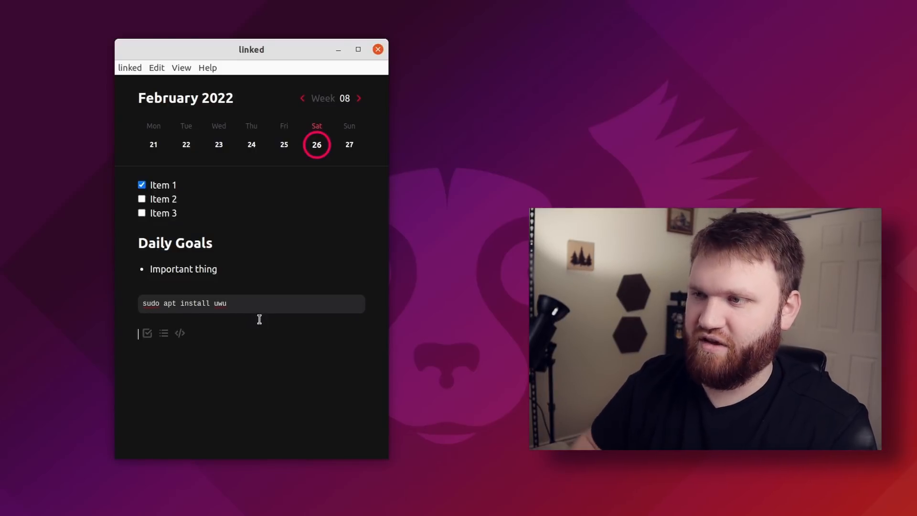
{"action": "mouse_move", "coordinate": [297, 206]}
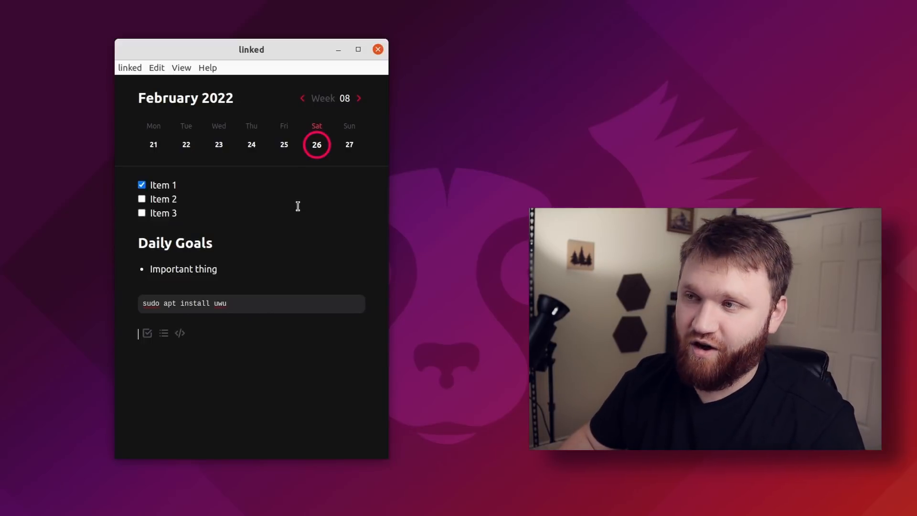
{"action": "left_click", "coordinate": [284, 144]}
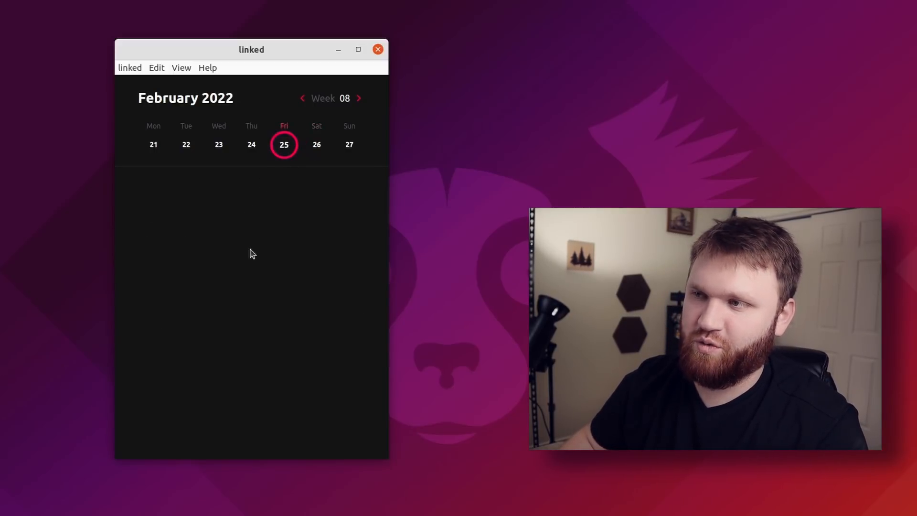
{"action": "mouse_move", "coordinate": [251, 145]}
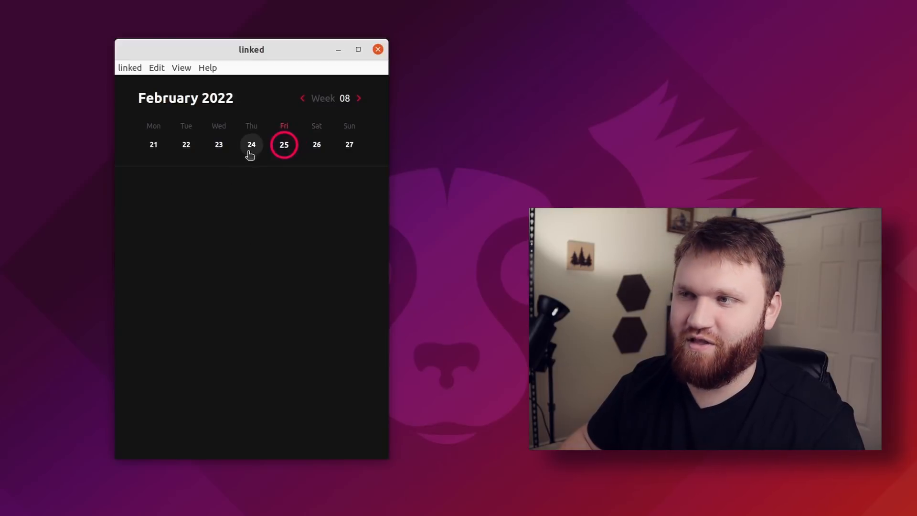
{"action": "left_click", "coordinate": [219, 144]}
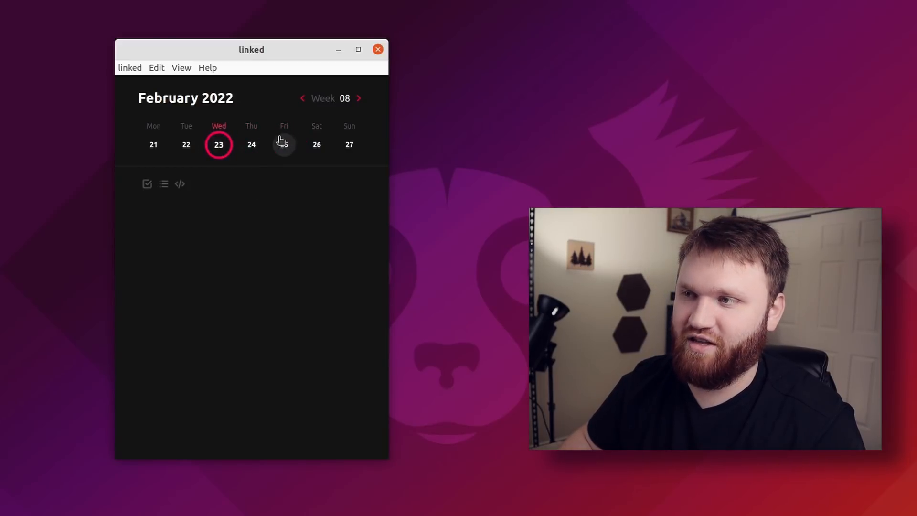
{"action": "left_click", "coordinate": [316, 144]}
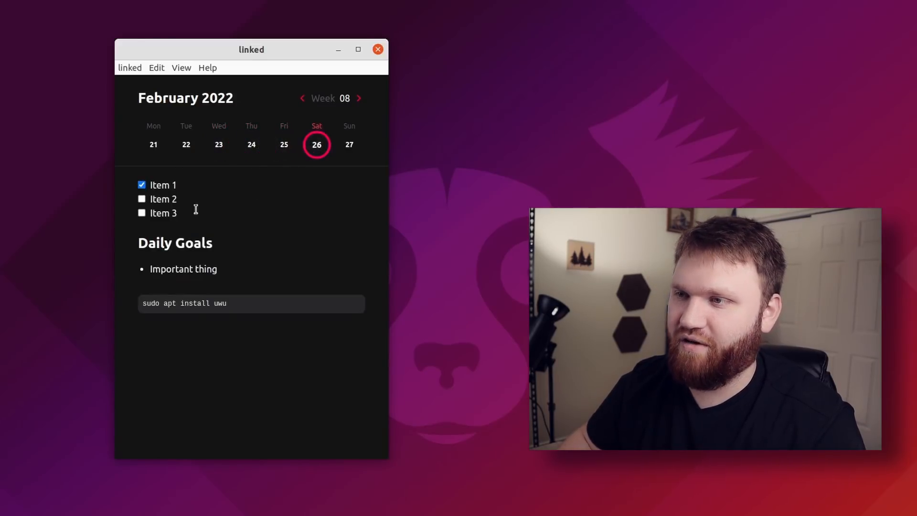
{"action": "mouse_move", "coordinate": [185, 168]}
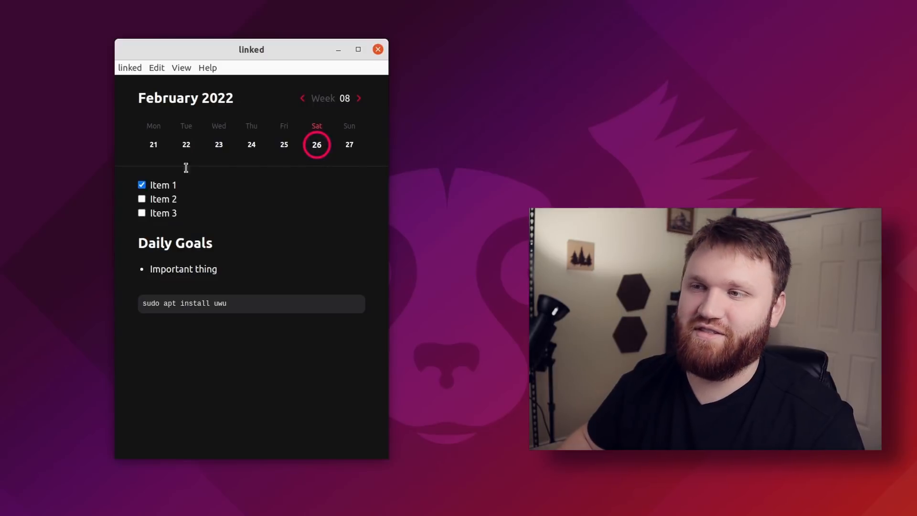
{"action": "mouse_move", "coordinate": [226, 366]}
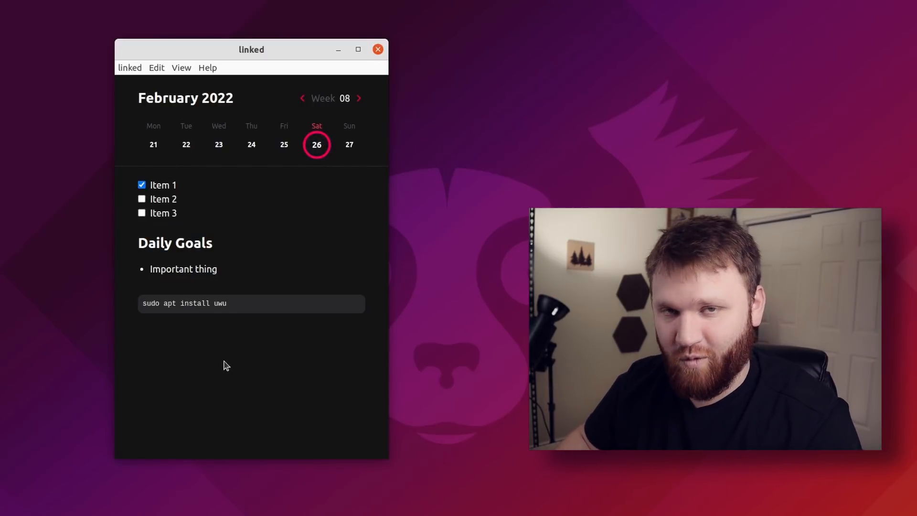
{"action": "mouse_move", "coordinate": [366, 141]}
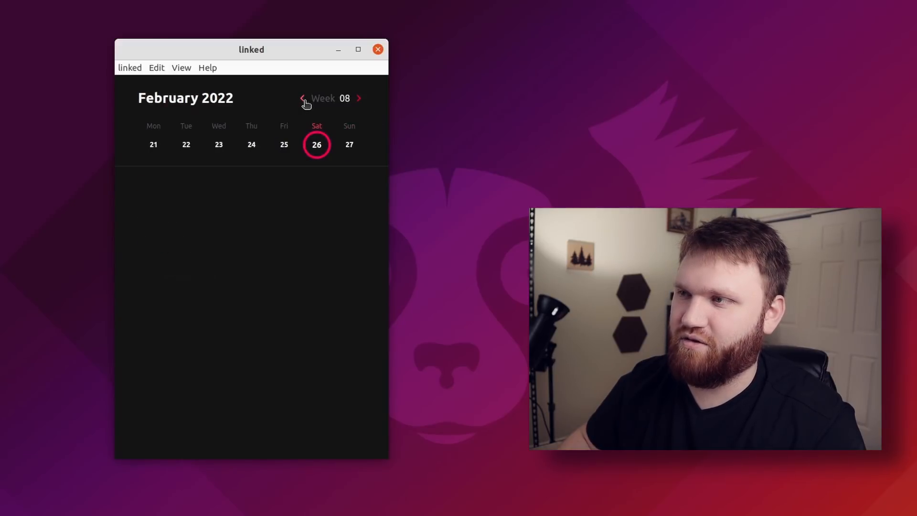
{"action": "left_click", "coordinate": [359, 99]}
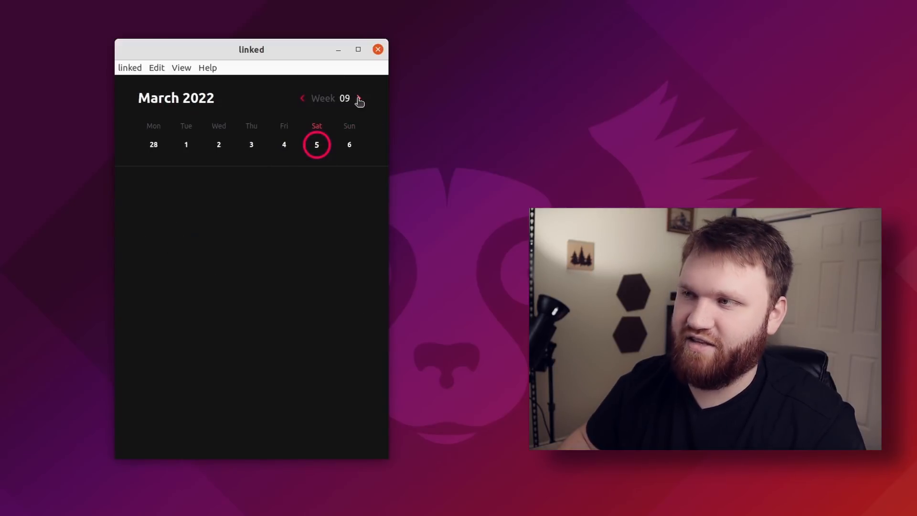
{"action": "left_click", "coordinate": [359, 98]}
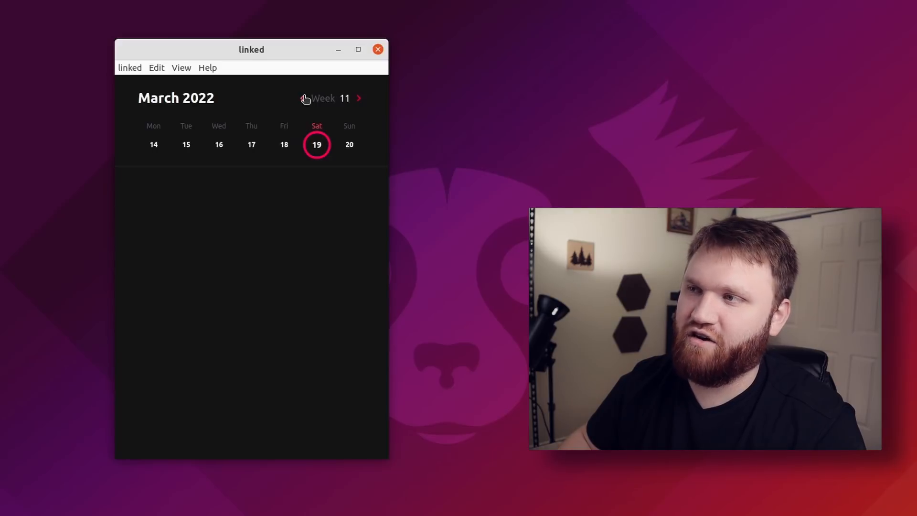
{"action": "left_click", "coordinate": [304, 98]}
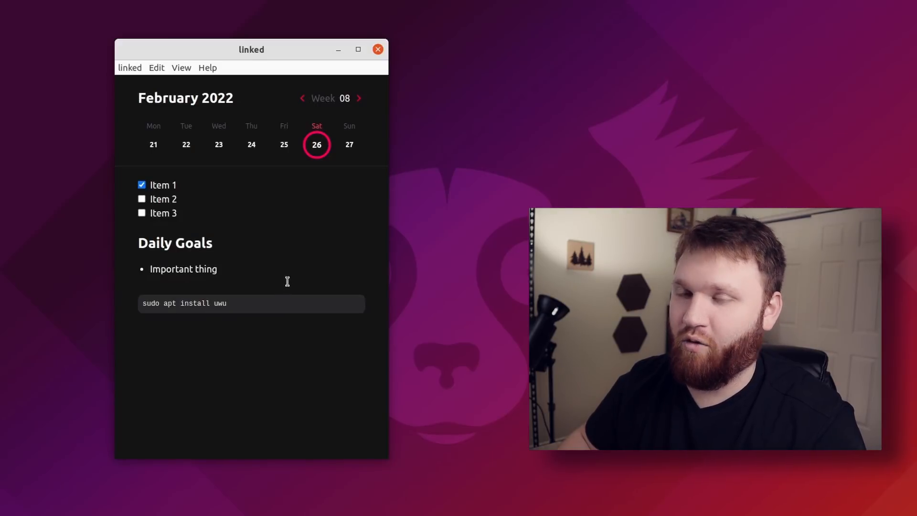
{"action": "mouse_move", "coordinate": [240, 91]}
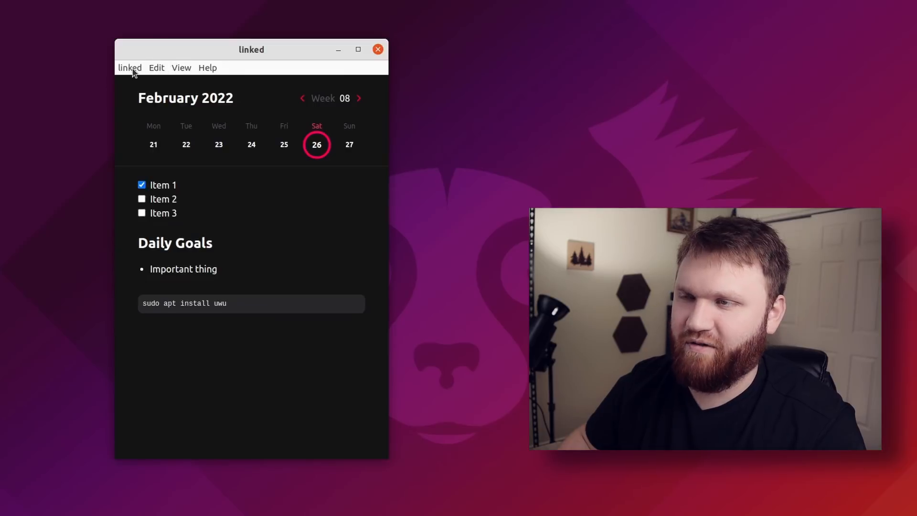
Step: Switch the design mode to light in the linked Settings page
{"action": "left_click", "coordinate": [129, 67]}
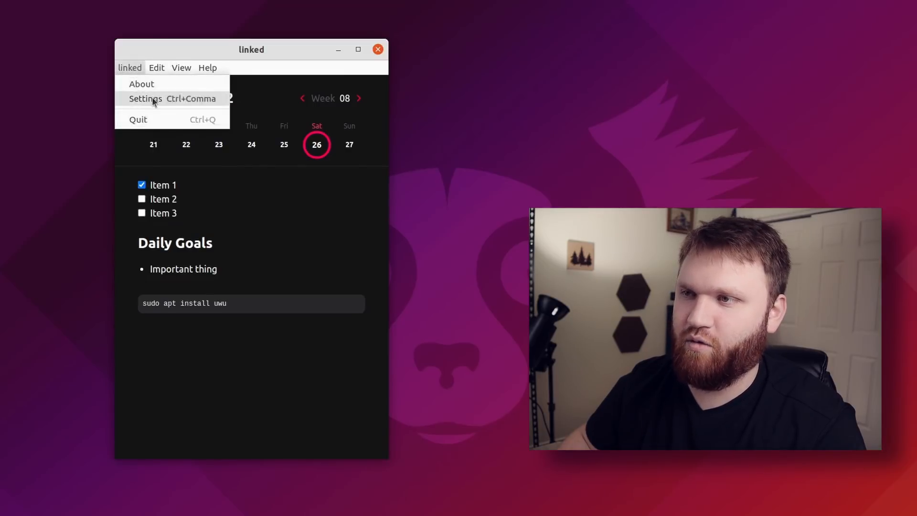
{"action": "left_click", "coordinate": [145, 98]}
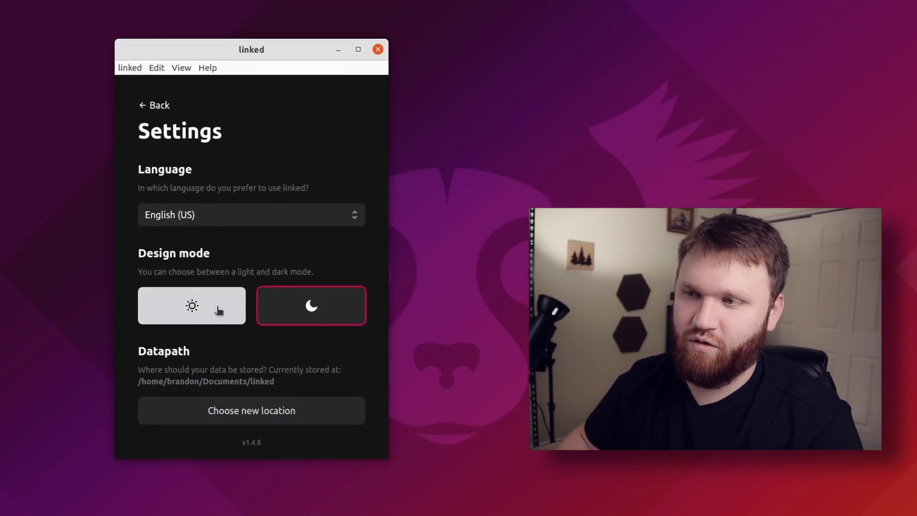
{"action": "mouse_move", "coordinate": [281, 298]}
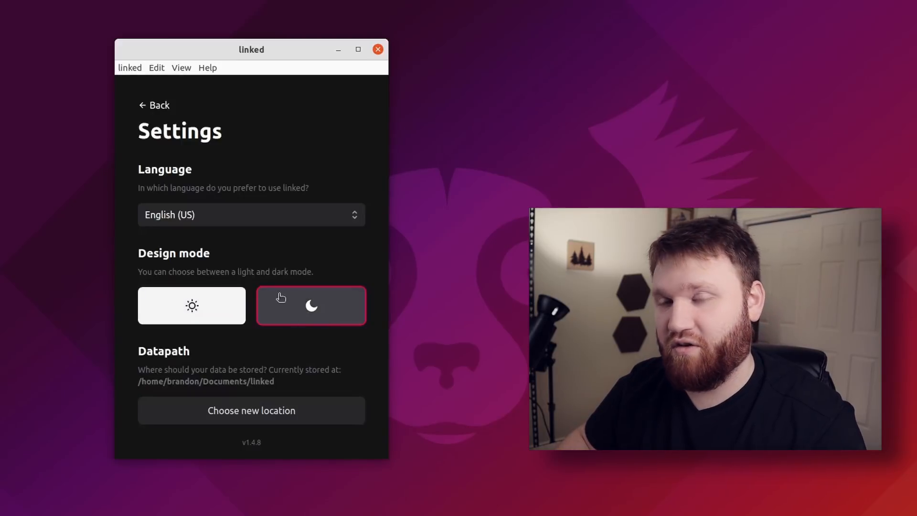
{"action": "left_click", "coordinate": [192, 306]}
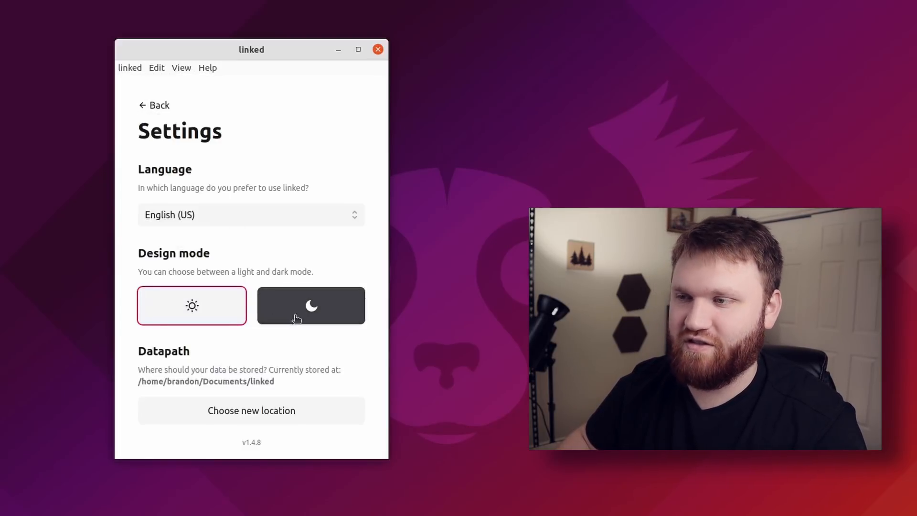
Step: Browse the remaining settings: data path, update frequency and database index
{"action": "scroll", "scroll_direction": "down", "scroll_amount": 3}
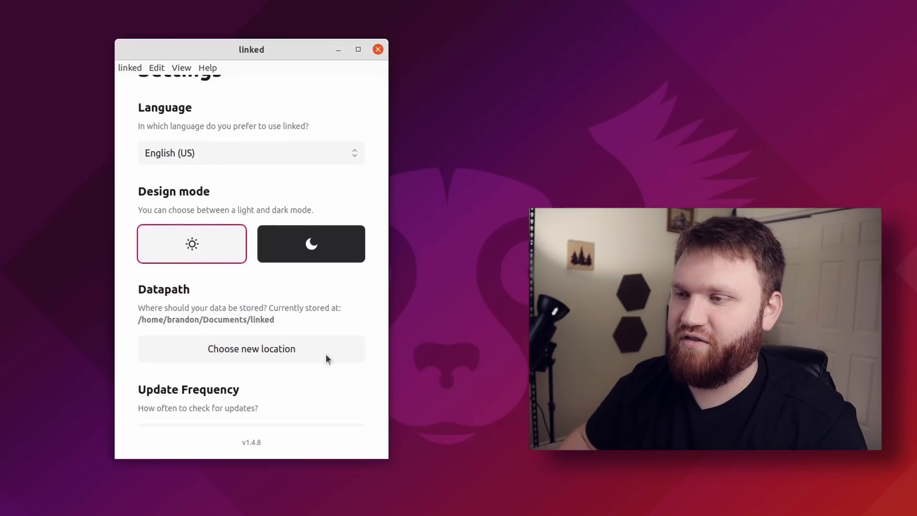
{"action": "mouse_move", "coordinate": [369, 352]}
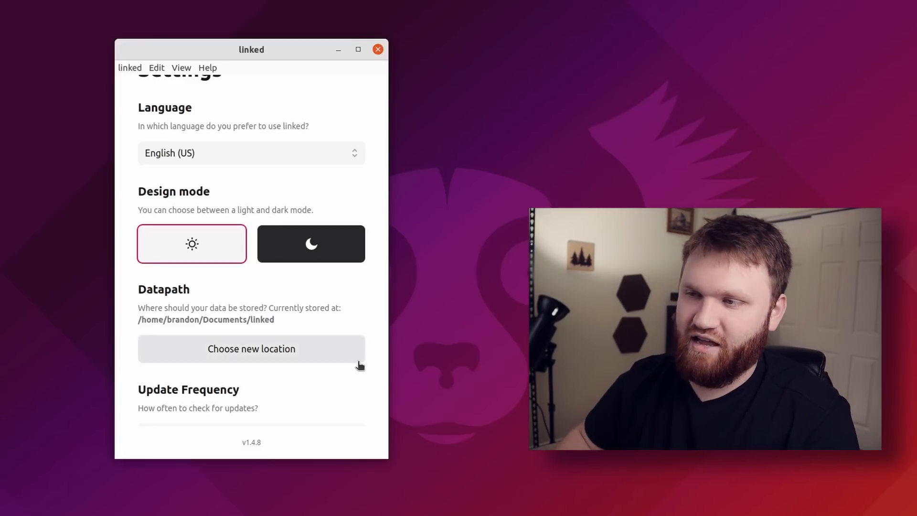
{"action": "mouse_move", "coordinate": [256, 327]}
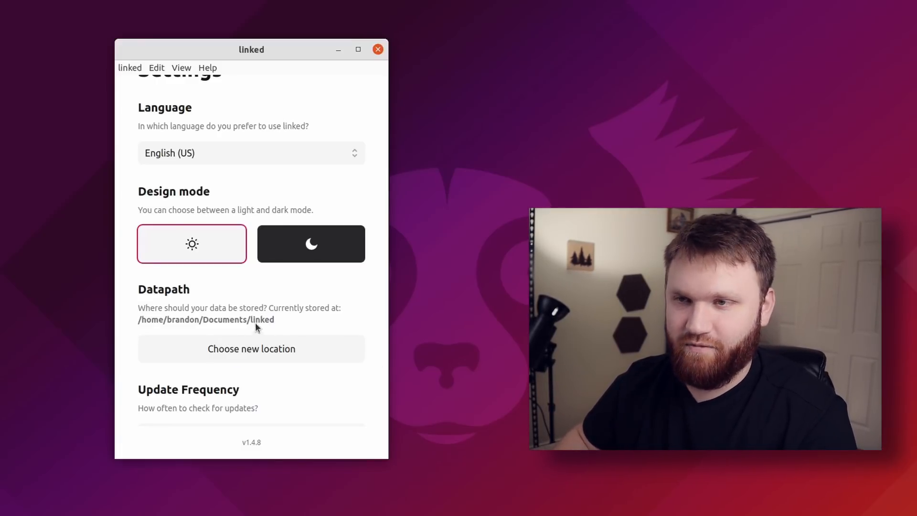
{"action": "mouse_move", "coordinate": [300, 322]}
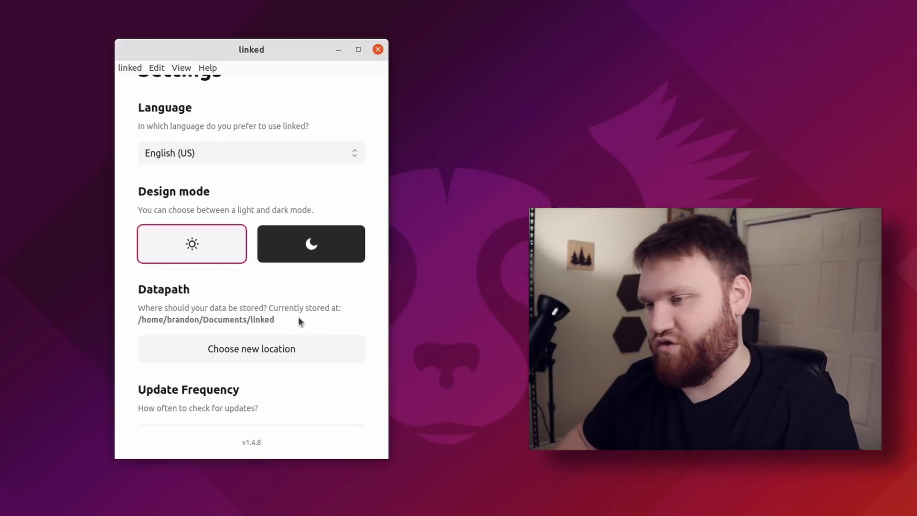
{"action": "mouse_move", "coordinate": [319, 325]}
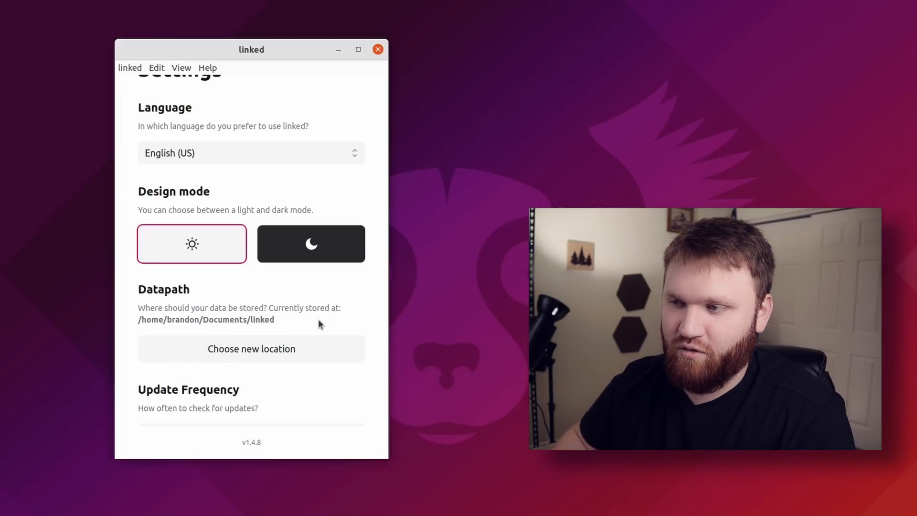
{"action": "scroll", "scroll_direction": "down", "scroll_amount": 3}
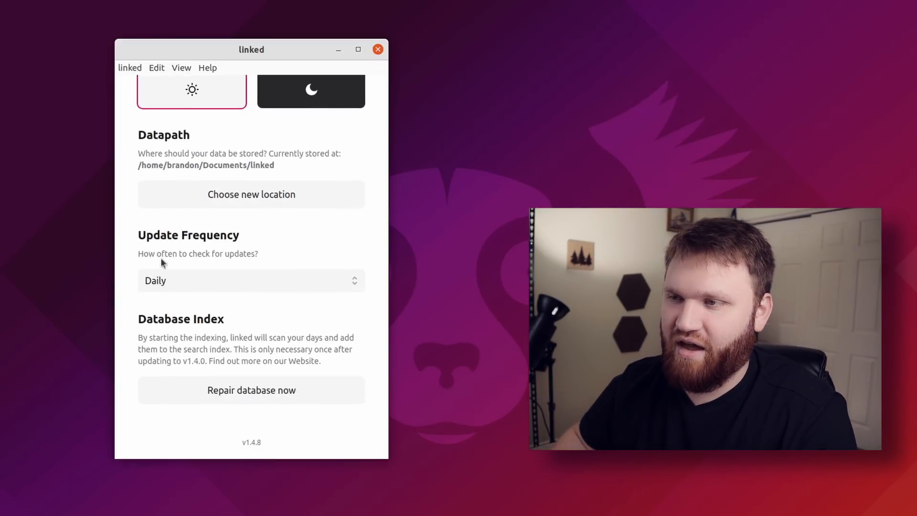
{"action": "scroll", "scroll_direction": "up", "scroll_amount": 3}
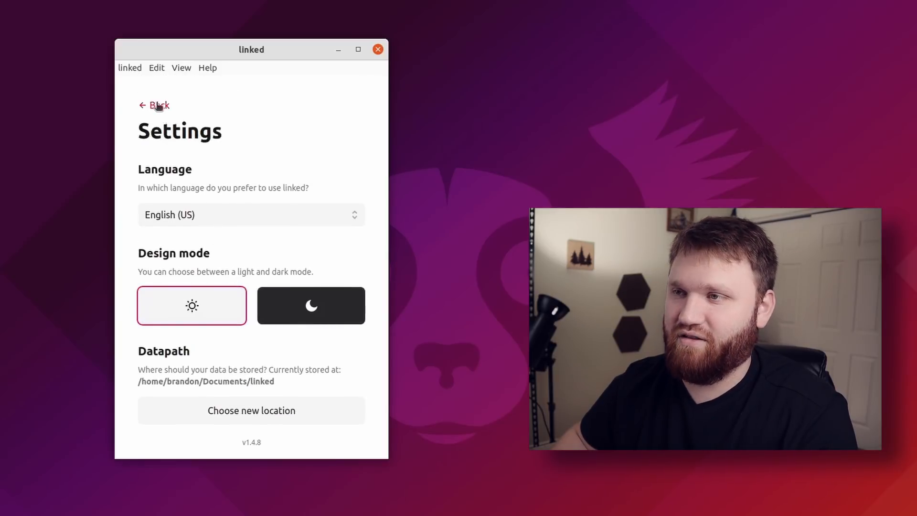
Step: Return to the journal, browse the Edit and View menus and land on a March 2022 week
{"action": "left_click", "coordinate": [156, 67]}
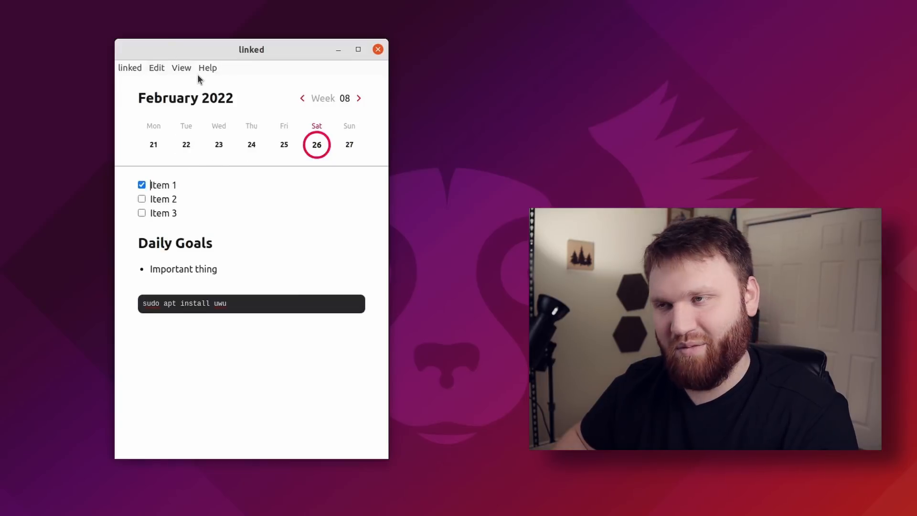
{"action": "left_click", "coordinate": [155, 66]}
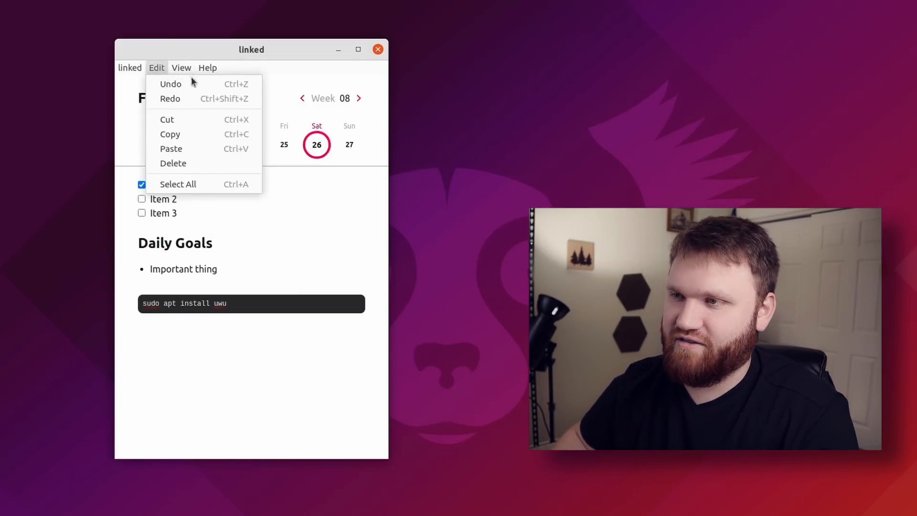
{"action": "left_click", "coordinate": [182, 67]}
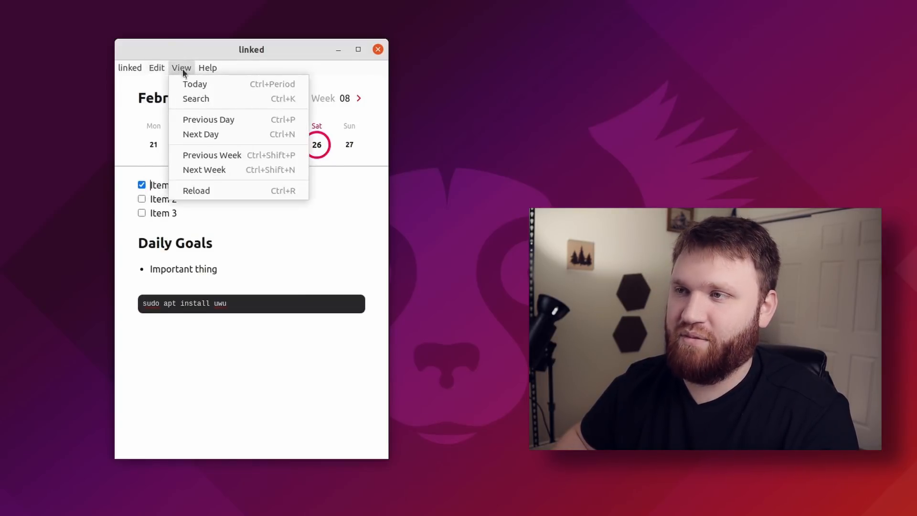
{"action": "mouse_move", "coordinate": [202, 105]}
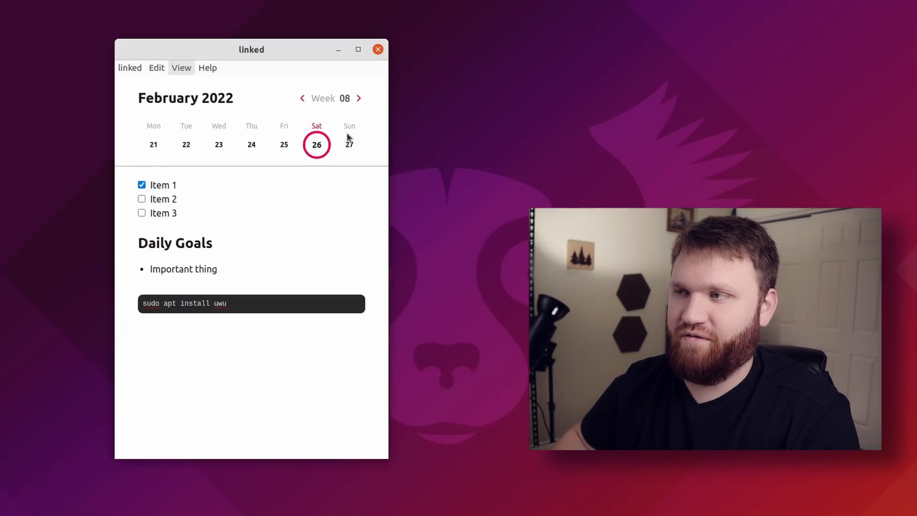
{"action": "left_click", "coordinate": [359, 98]}
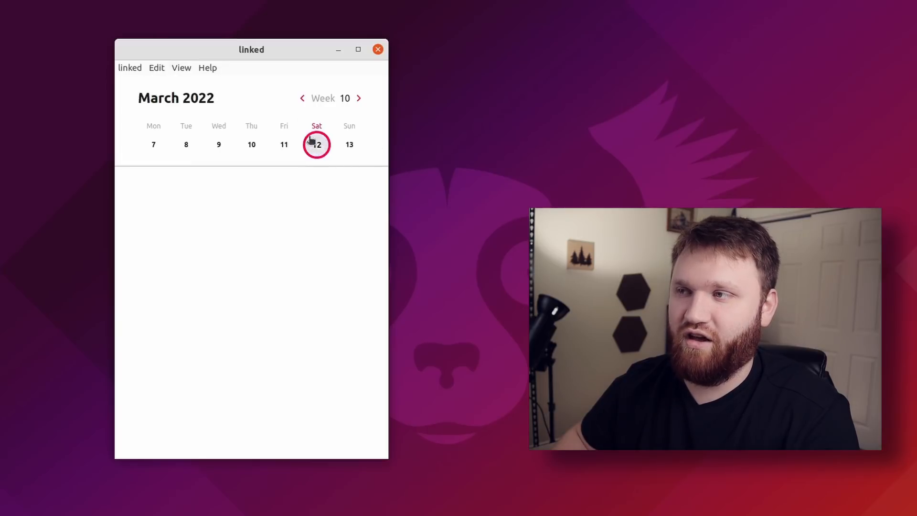
{"action": "mouse_move", "coordinate": [157, 66]}
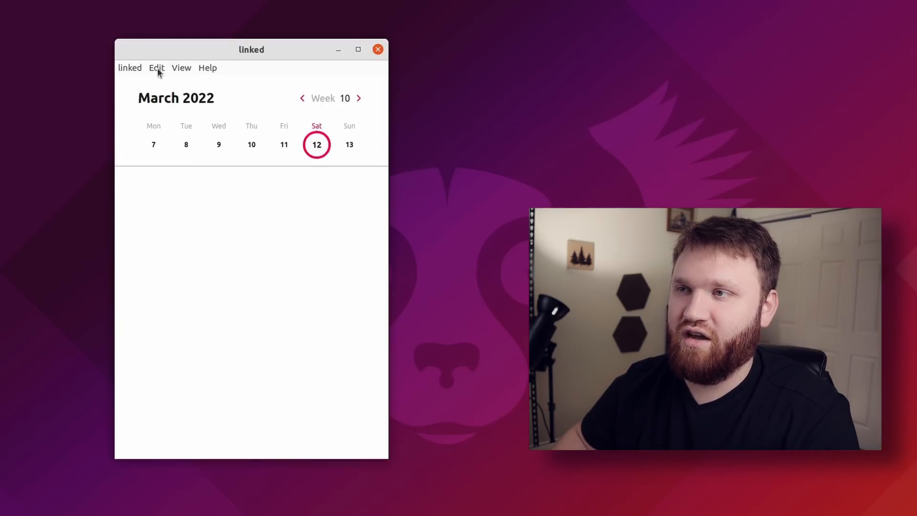
Step: Search the notes for 'impo' to find the Important thing entry on February 26
{"action": "left_click", "coordinate": [181, 68]}
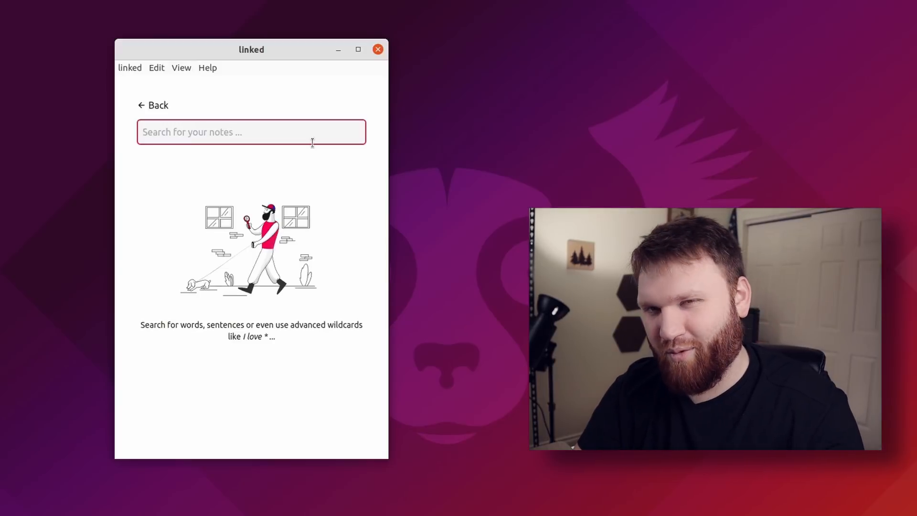
{"action": "type", "text": "impo"}
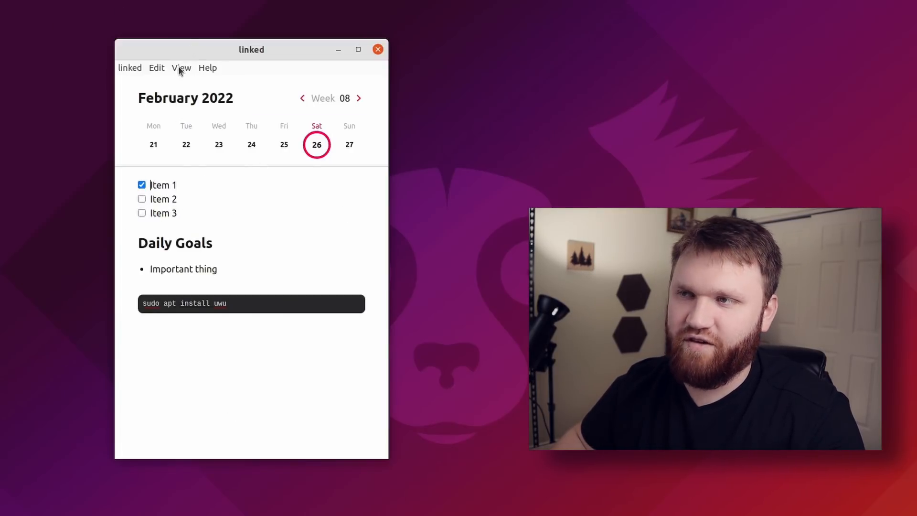
Step: View the empty Wednesday 23 February entry, then return to Saturday 26 February's note
{"action": "left_click", "coordinate": [181, 67]}
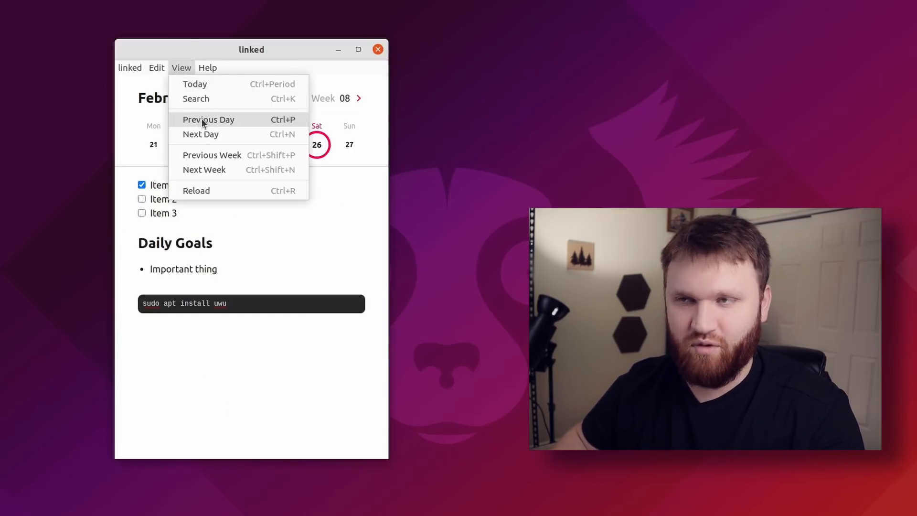
{"action": "mouse_move", "coordinate": [264, 100]}
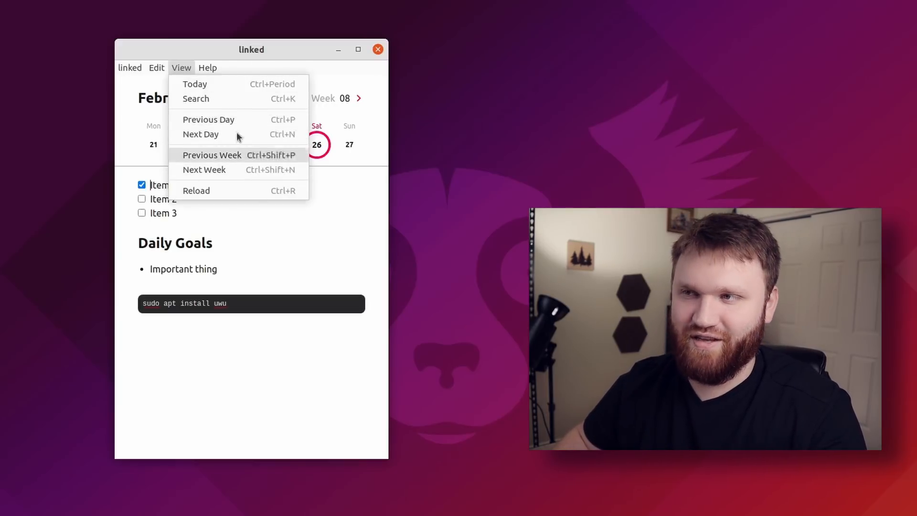
{"action": "mouse_move", "coordinate": [275, 99]}
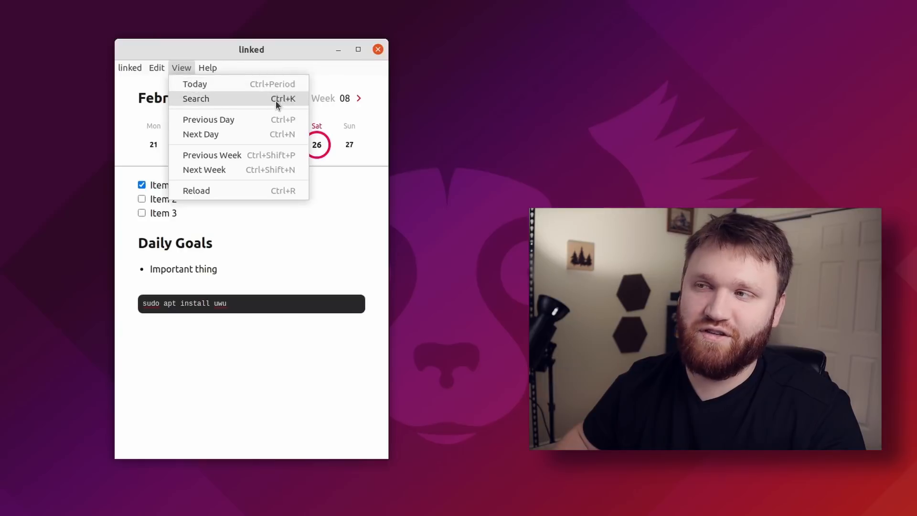
{"action": "mouse_move", "coordinate": [212, 154]}
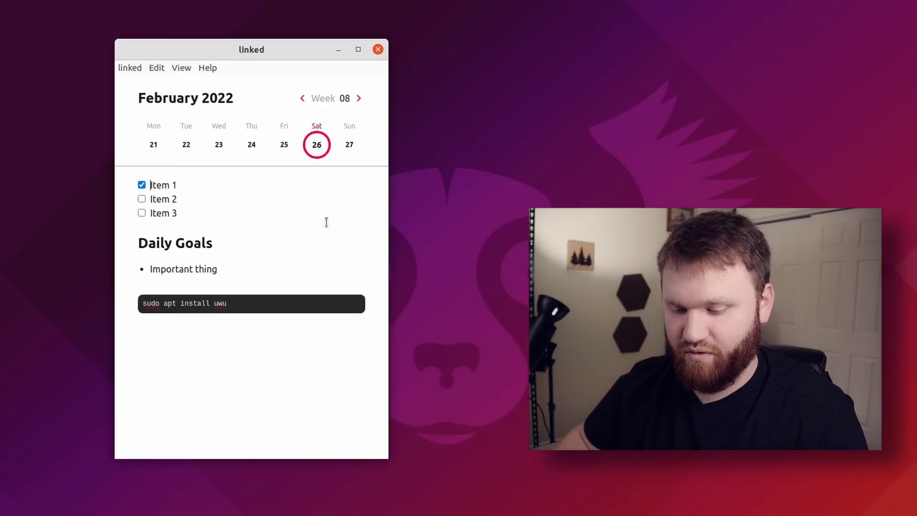
{"action": "left_click", "coordinate": [218, 144]}
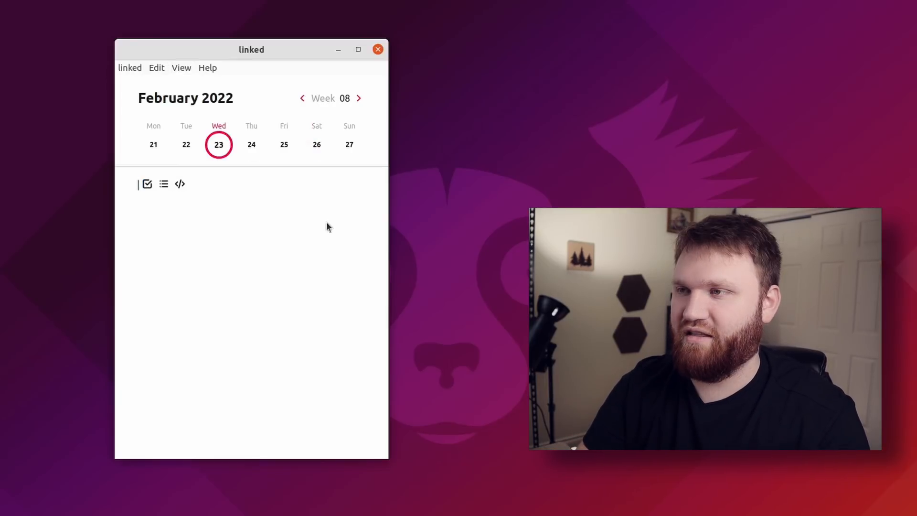
{"action": "left_click", "coordinate": [317, 144]}
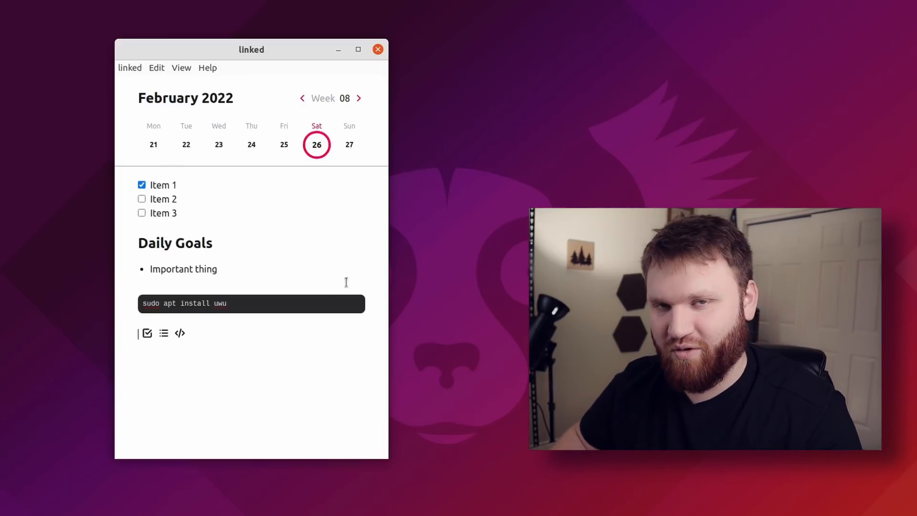
{"action": "mouse_move", "coordinate": [269, 234]}
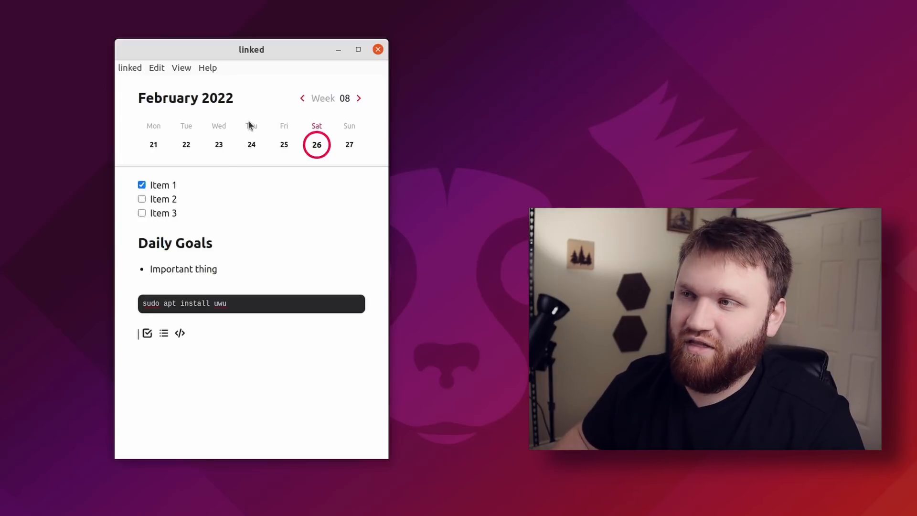
Step: Use Help > Documentation to bring up uselinked.com in the Firefox window
{"action": "left_click", "coordinate": [207, 68]}
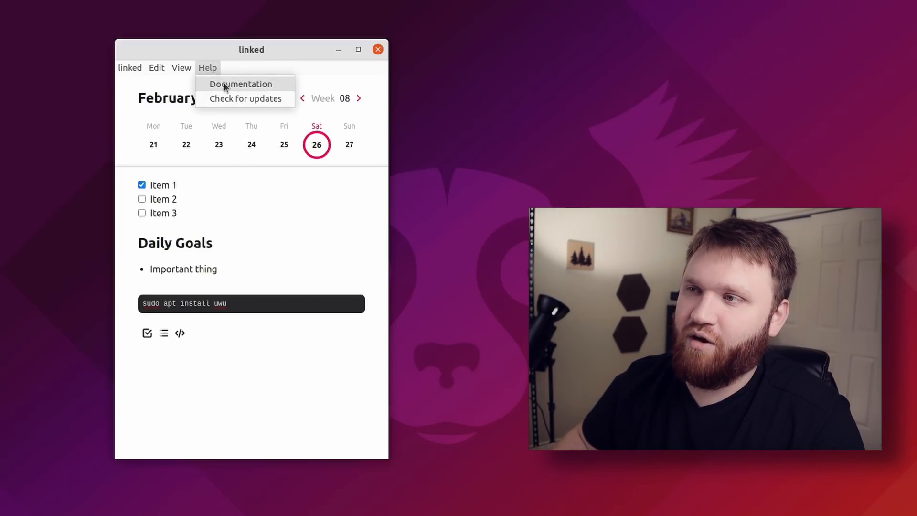
{"action": "left_click", "coordinate": [240, 85]}
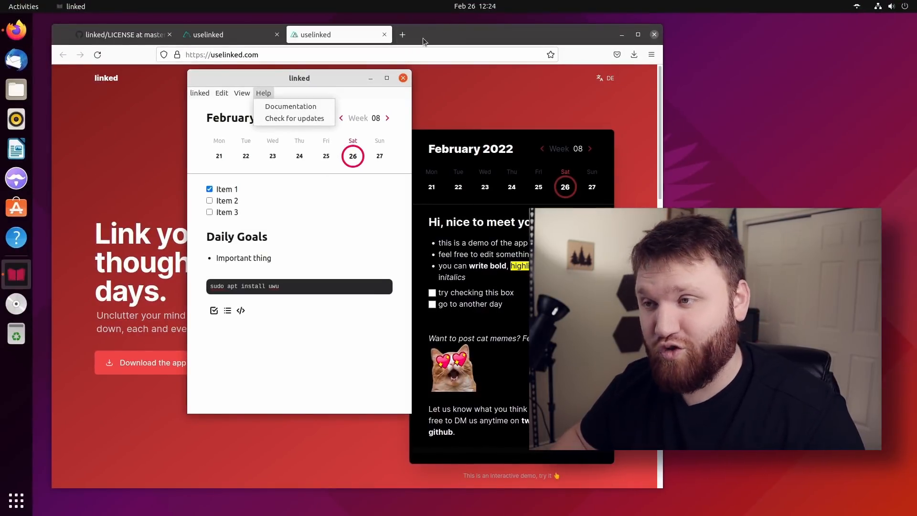
{"action": "left_click", "coordinate": [403, 77]}
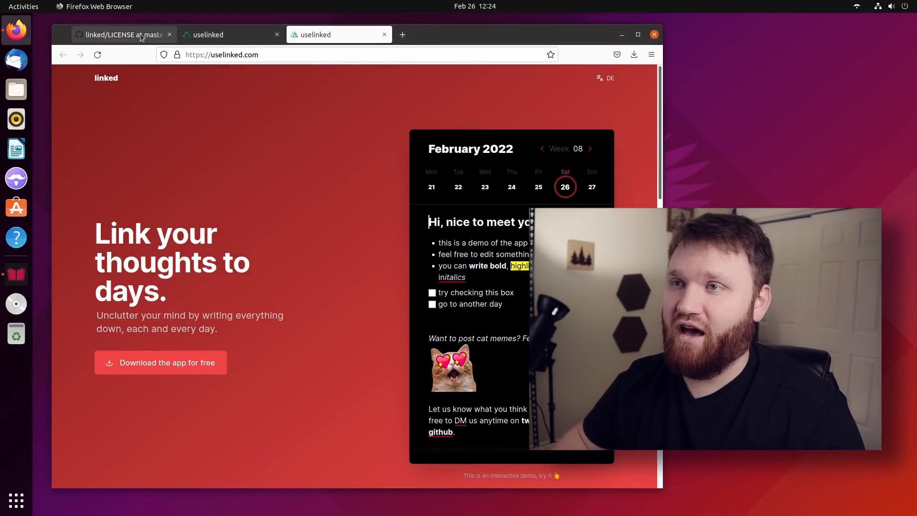
Step: Review the GitHub README's Features list, highlighting the search and text style items
{"action": "left_click", "coordinate": [123, 34]}
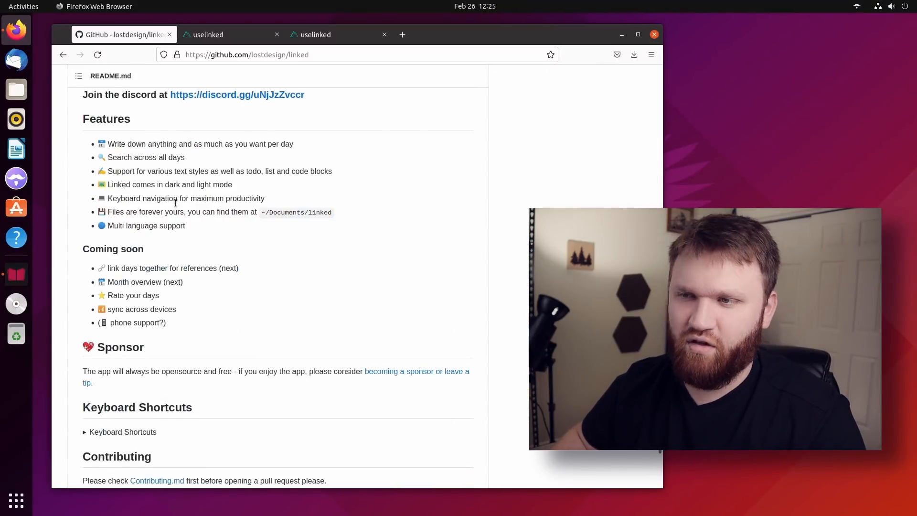
{"action": "double_click", "coordinate": [146, 228]}
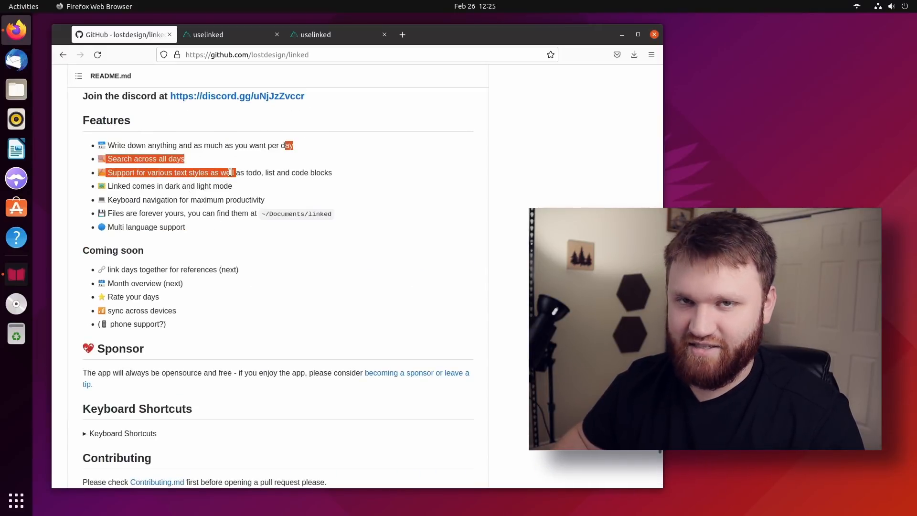
{"action": "scroll", "scroll_direction": "down", "scroll_amount": 3}
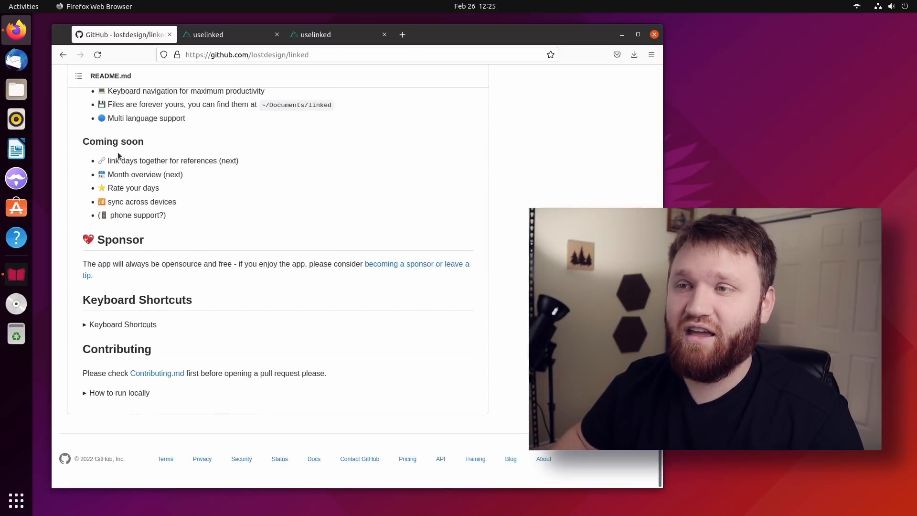
{"action": "mouse_move", "coordinate": [170, 136]}
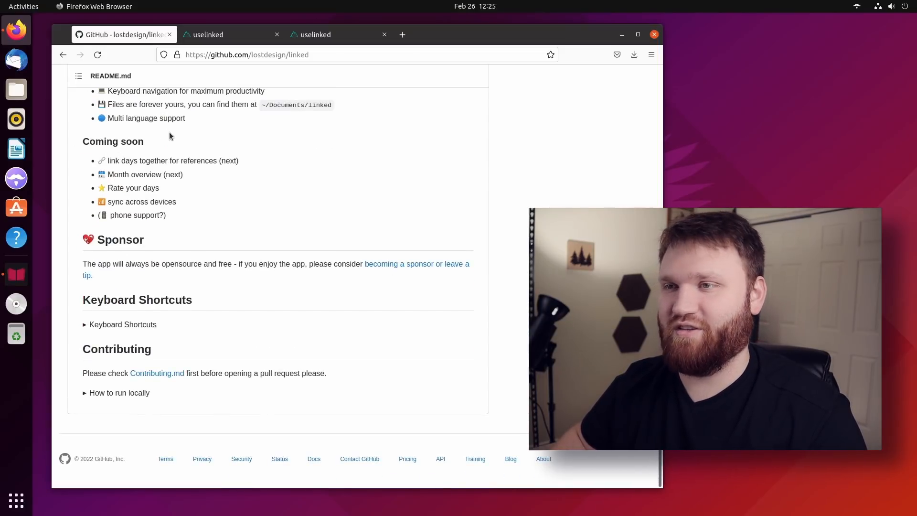
{"action": "double_click", "coordinate": [174, 161]}
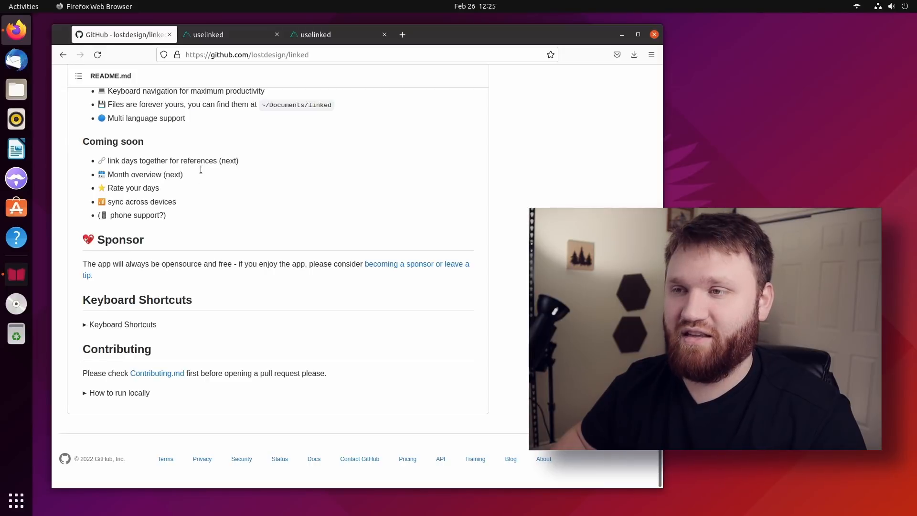
{"action": "mouse_move", "coordinate": [189, 188]}
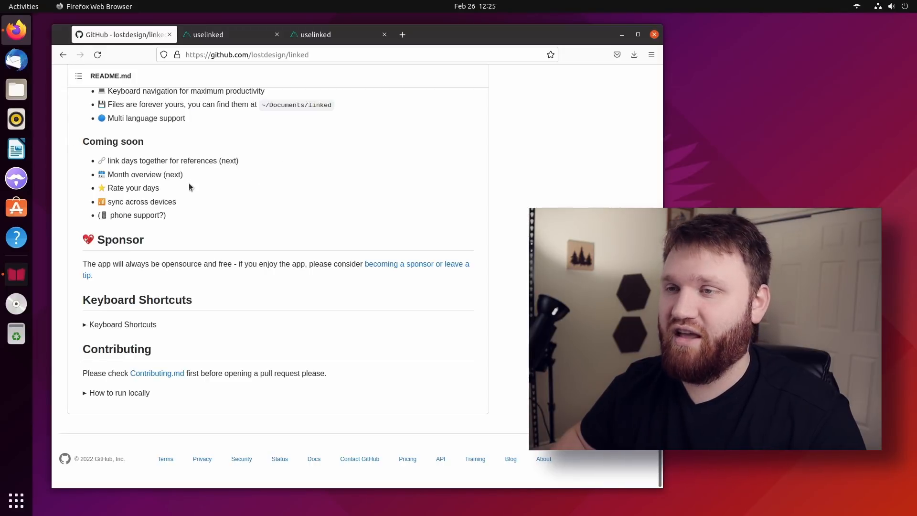
{"action": "mouse_move", "coordinate": [199, 209]}
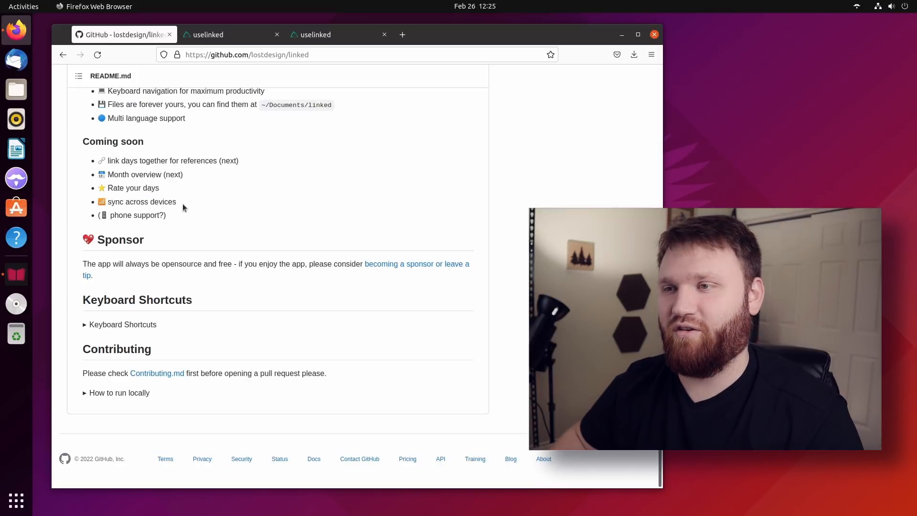
{"action": "left_click_drag", "start_coordinate": [108, 188], "coordinate": [176, 201]}
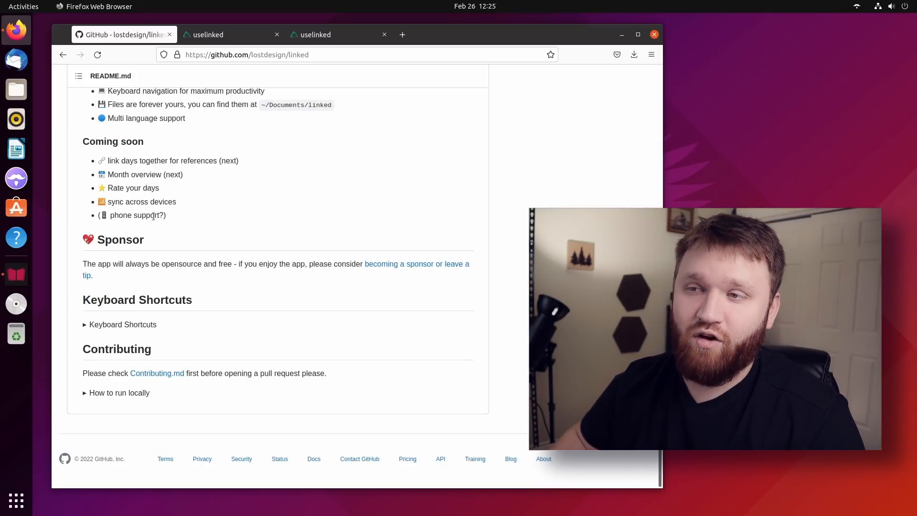
{"action": "double_click", "coordinate": [141, 215]}
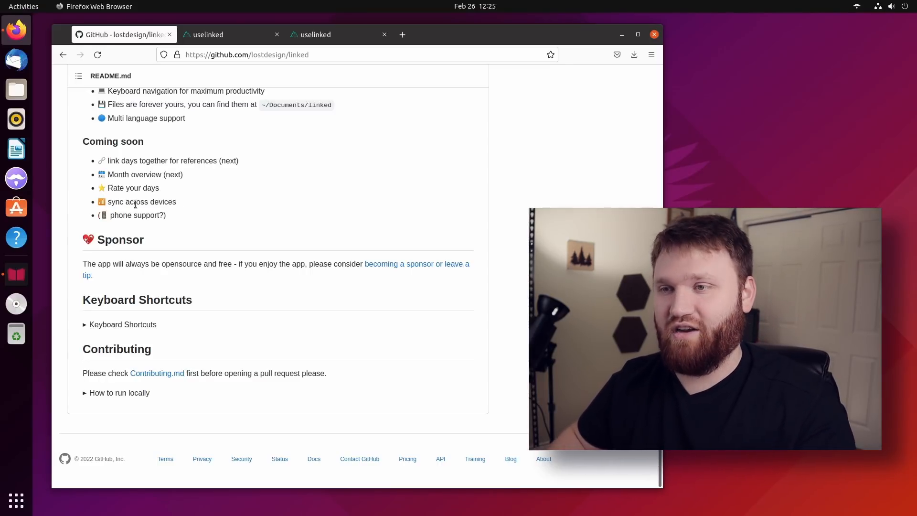
{"action": "mouse_move", "coordinate": [401, 238]}
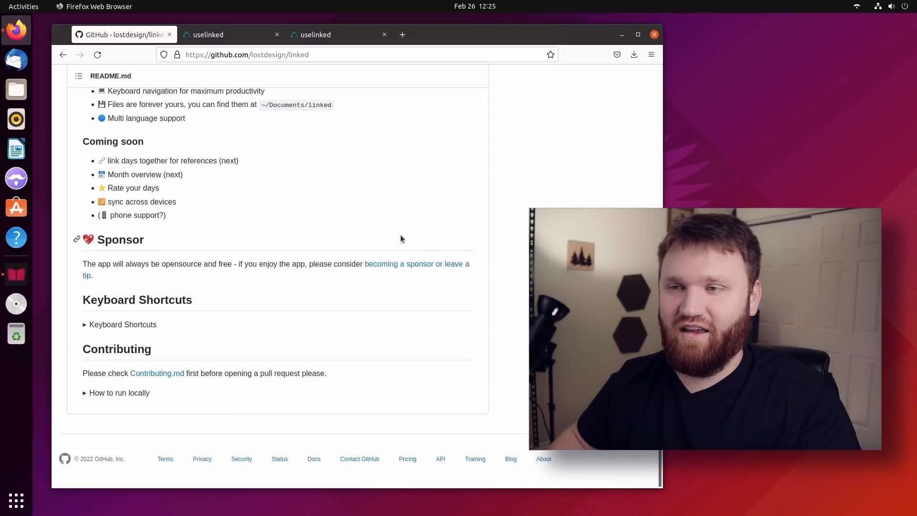
{"action": "mouse_move", "coordinate": [201, 204]}
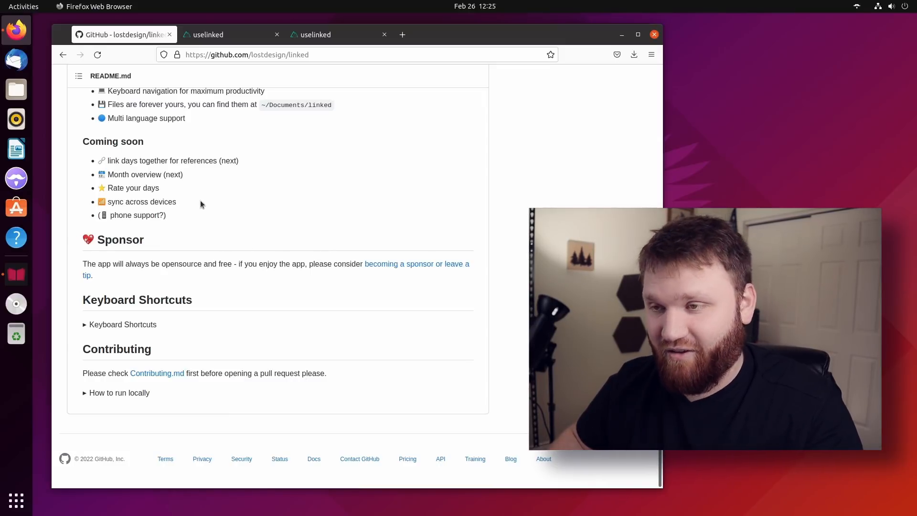
Step: Highlight the Coming soon items, scroll back up and close the duplicate uselinked tab
{"action": "left_click_drag", "start_coordinate": [102, 161], "coordinate": [167, 215]}
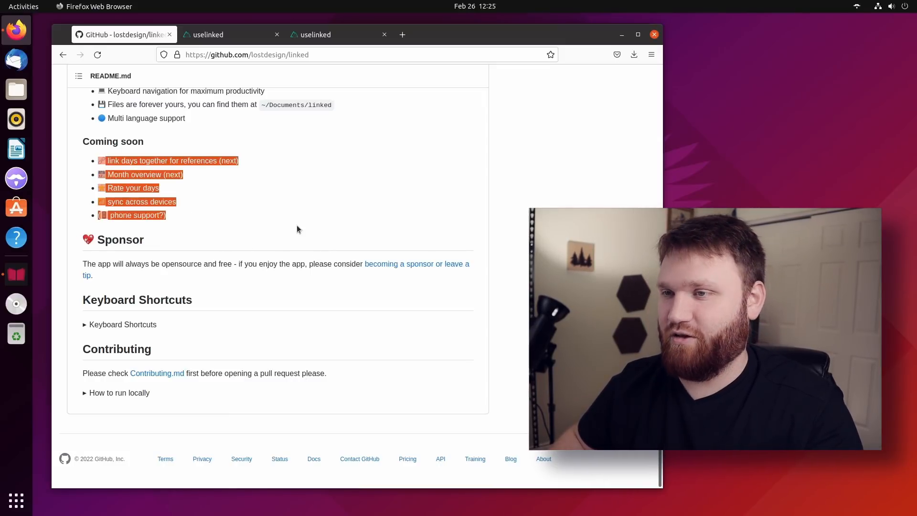
{"action": "scroll", "scroll_direction": "up", "scroll_amount": 3}
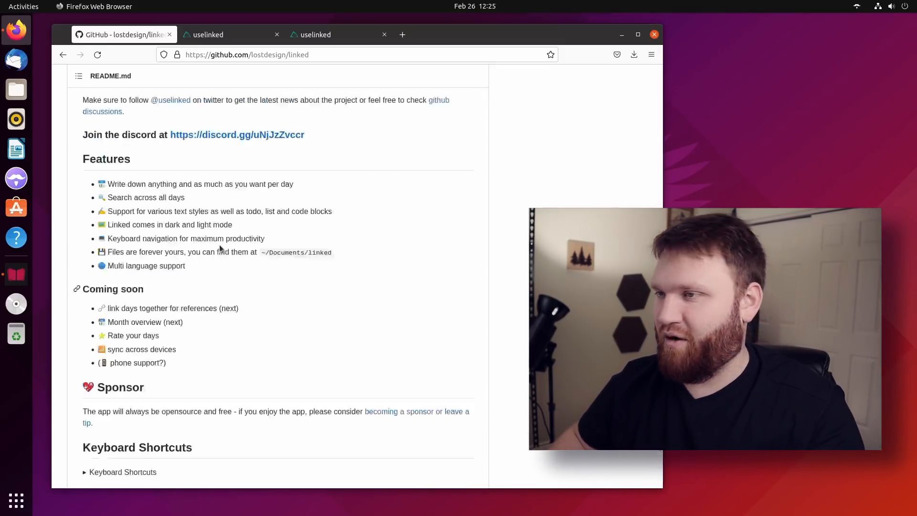
{"action": "scroll", "scroll_direction": "down", "scroll_amount": 3}
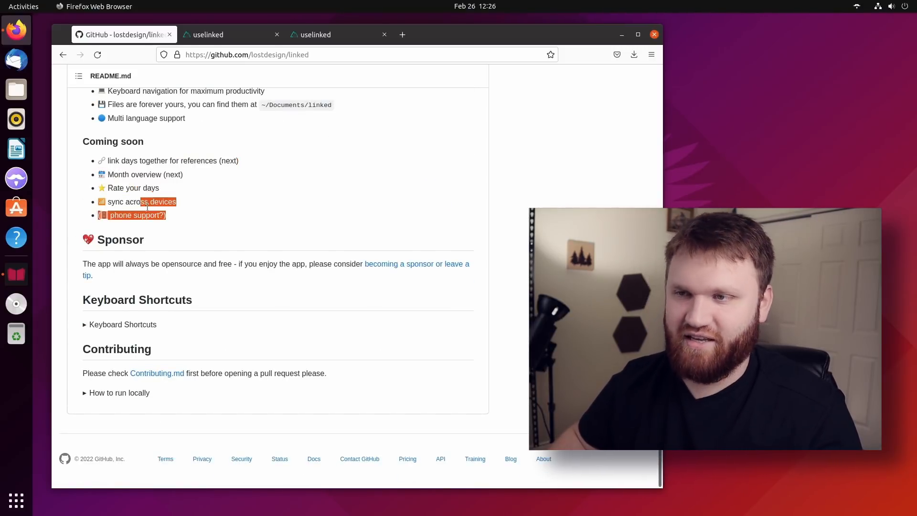
{"action": "left_click", "coordinate": [221, 230]}
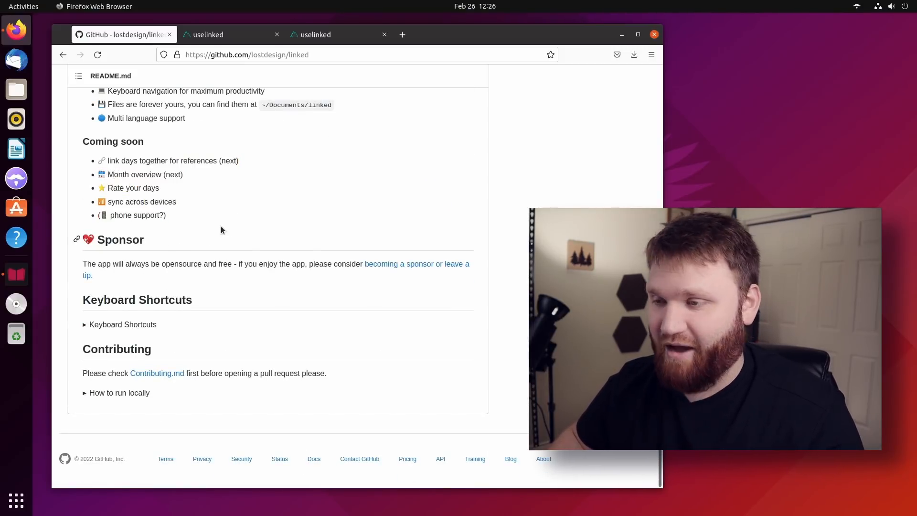
{"action": "scroll", "scroll_direction": "up", "scroll_amount": 3}
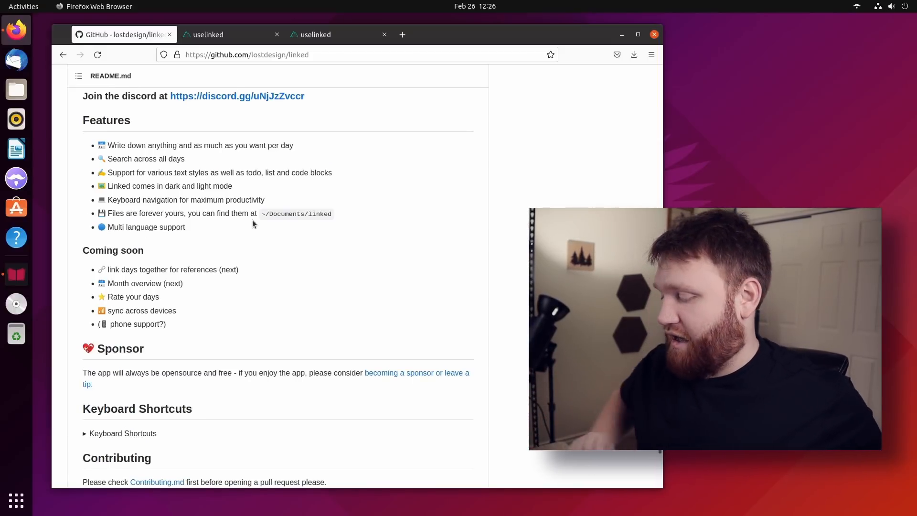
{"action": "scroll", "scroll_direction": "up", "scroll_amount": 3}
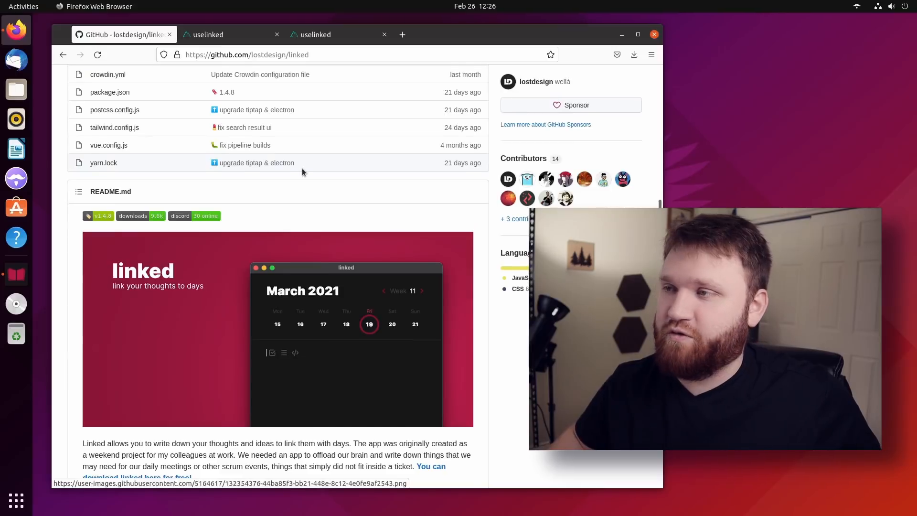
{"action": "scroll", "scroll_direction": "up", "scroll_amount": 3}
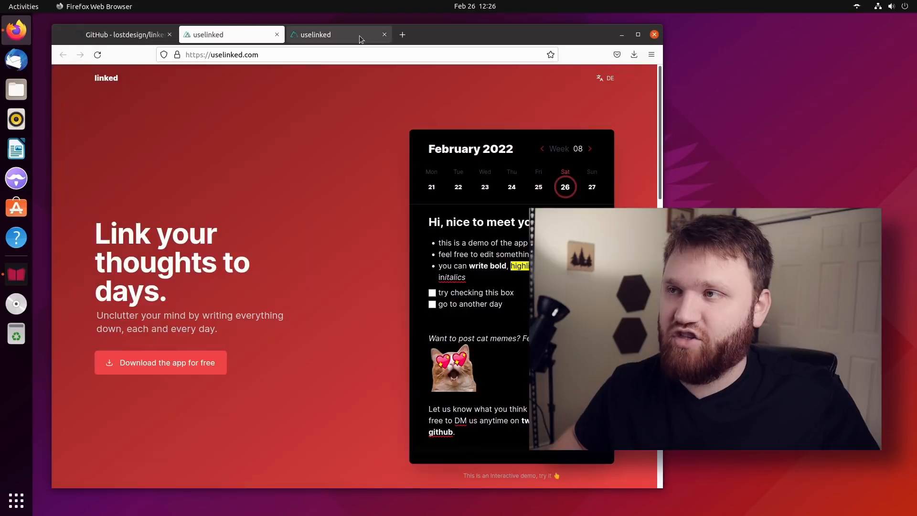
{"action": "left_click", "coordinate": [384, 34]}
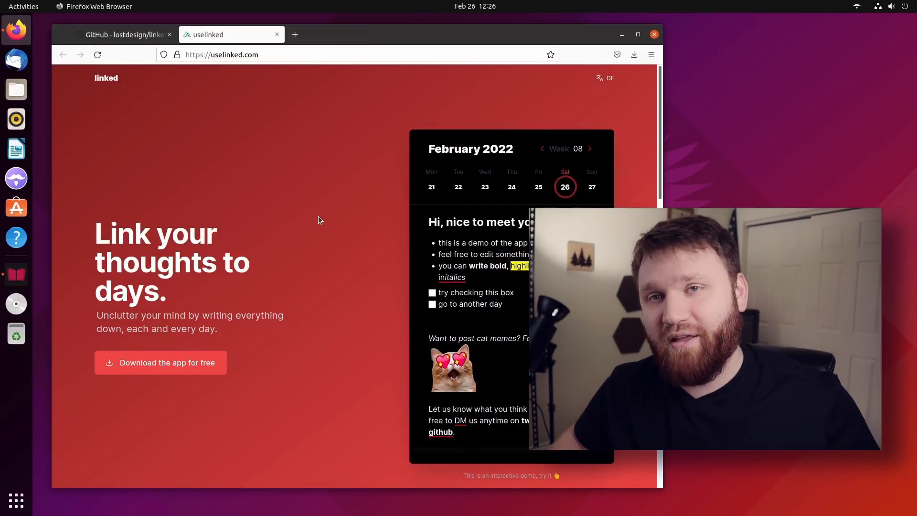